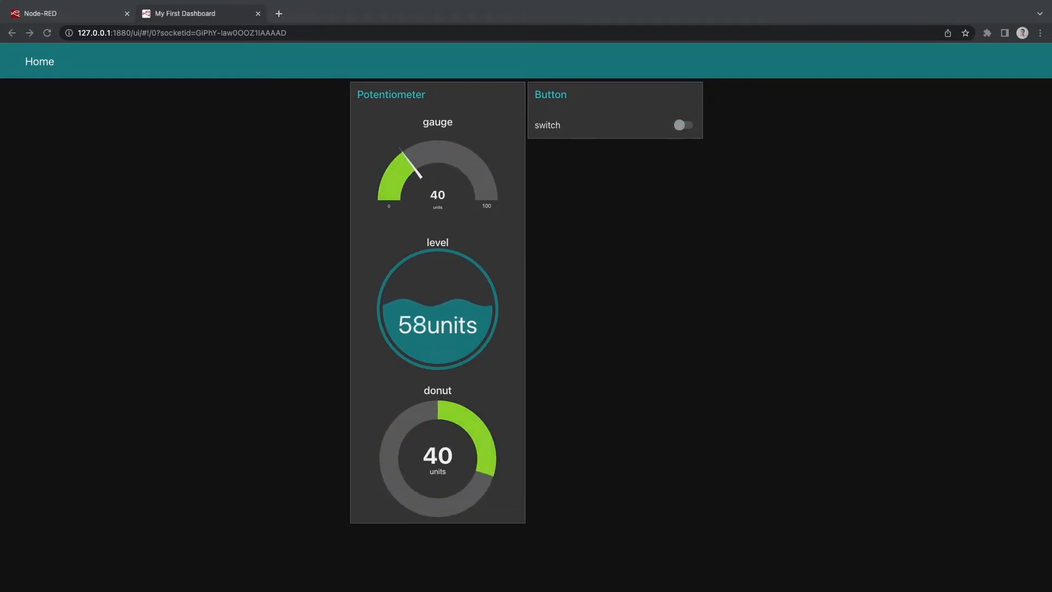
Step: Preview the dashboard's potentiometer gauges and button switch, then return to the Serial Read flow
{"action": "left_click", "coordinate": [683, 125]}
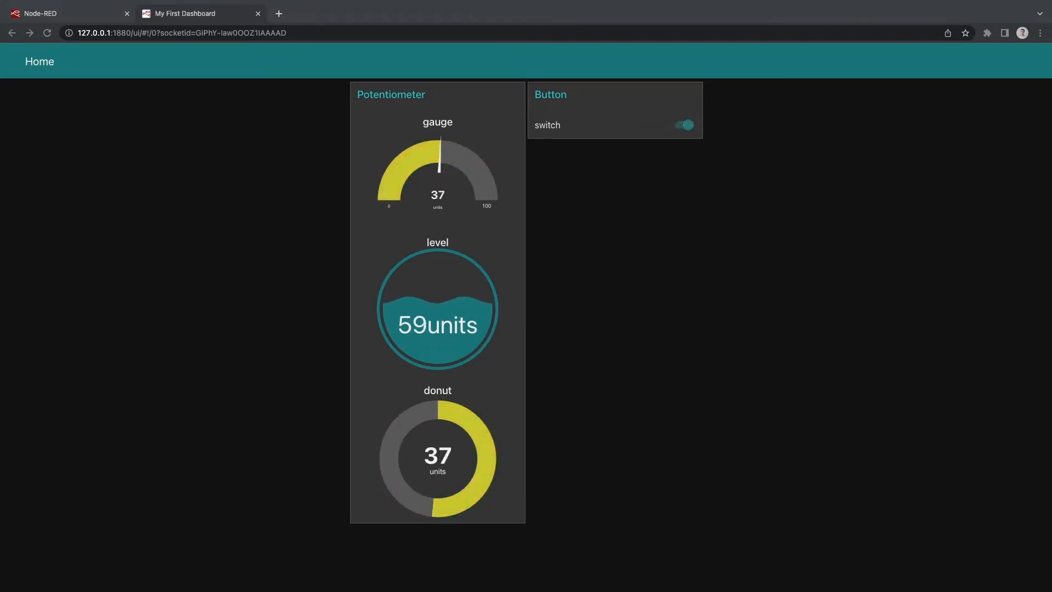
{"action": "left_click", "coordinate": [683, 125]}
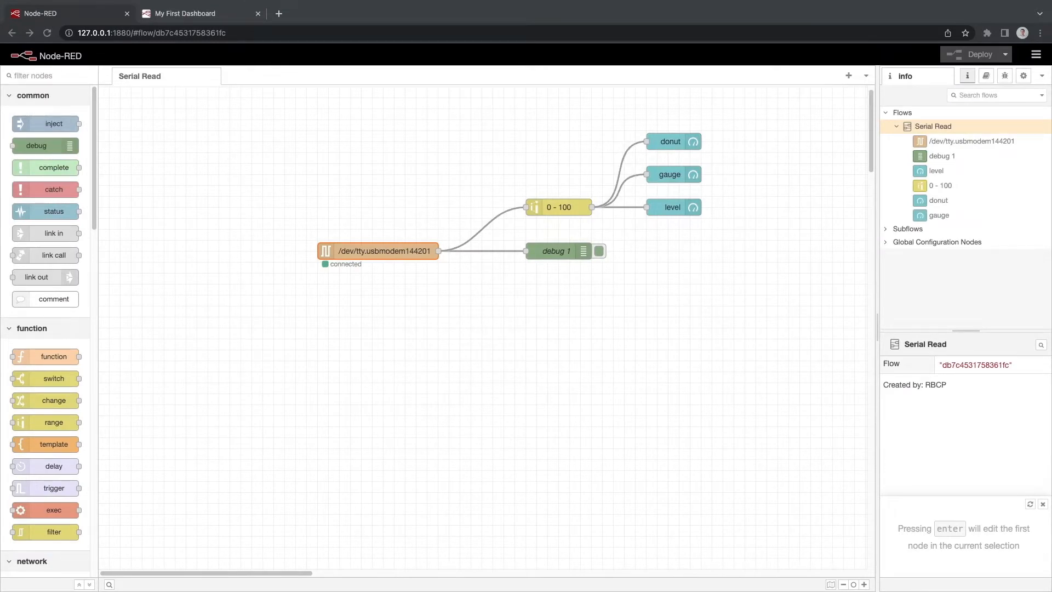
Step: Check the dashboard page and return to Node-RED to watch the raw potValue/buttonState serial strings in debug
{"action": "left_click", "coordinate": [315, 487]}
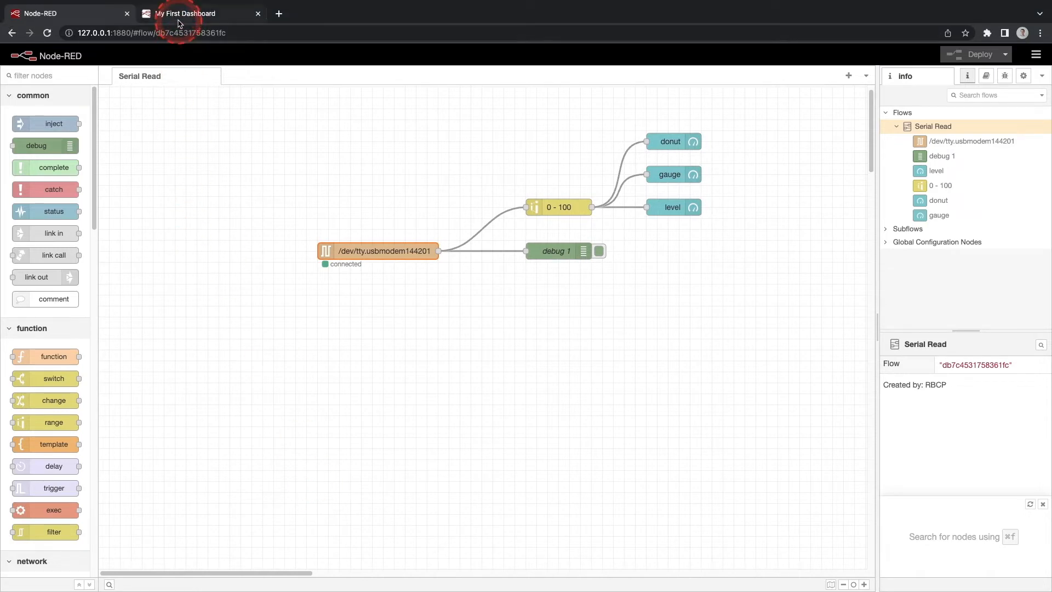
{"action": "left_click", "coordinate": [184, 13]}
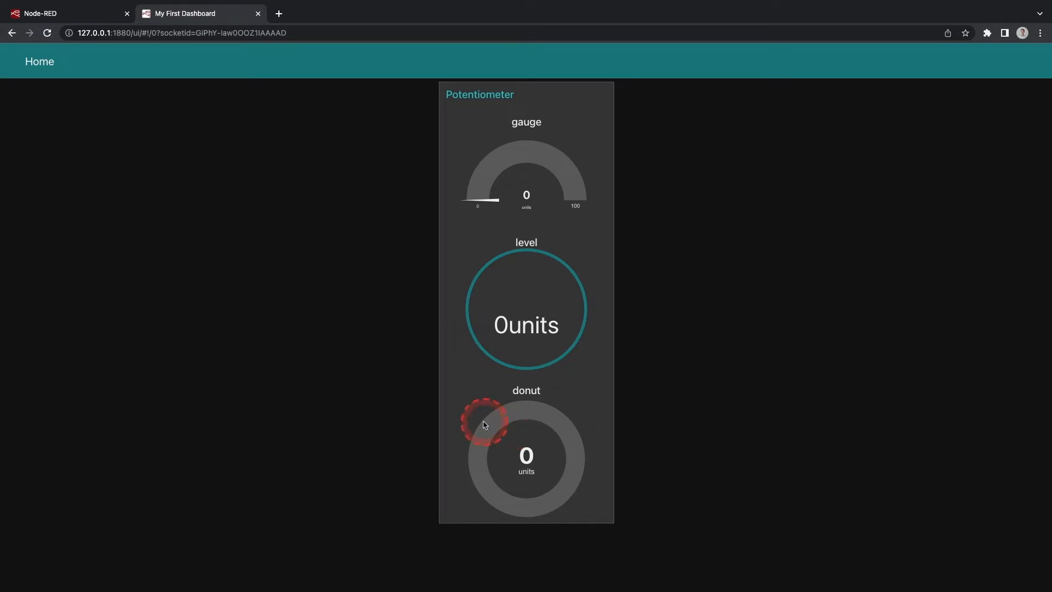
{"action": "left_click", "coordinate": [67, 14]}
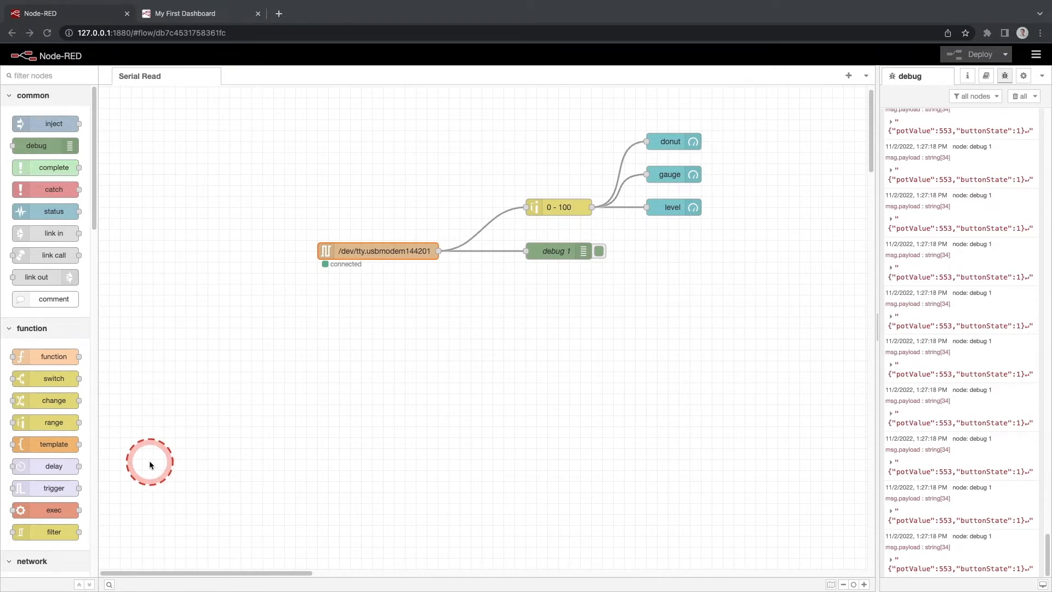
Step: Insert a json node between the serial input and debug 1 and deploy so messages arrive as objects
{"action": "scroll", "scroll_direction": "down", "scroll_amount": 3}
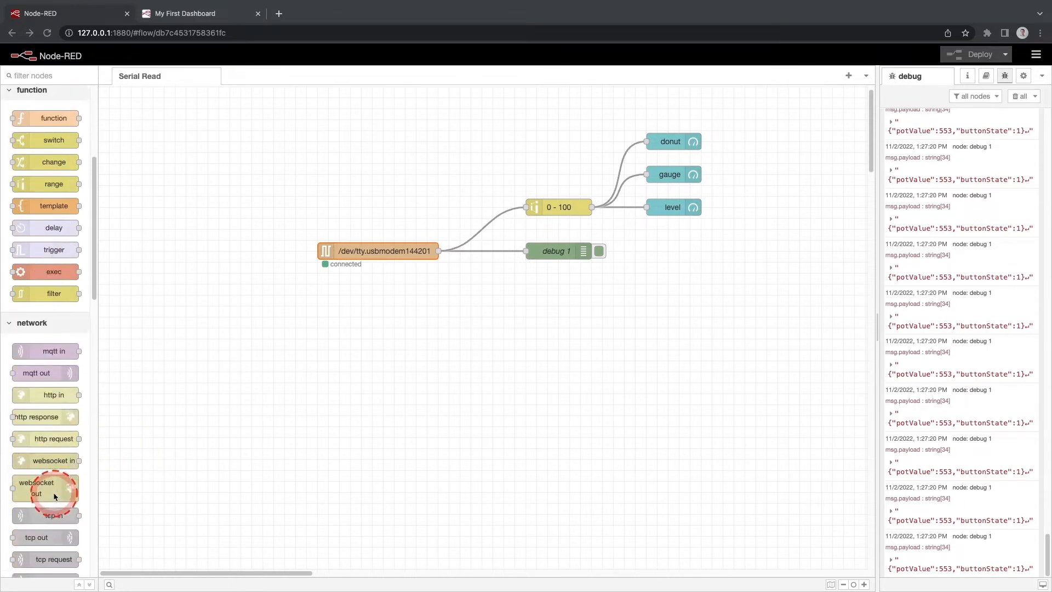
{"action": "scroll", "scroll_direction": "down", "scroll_amount": 3}
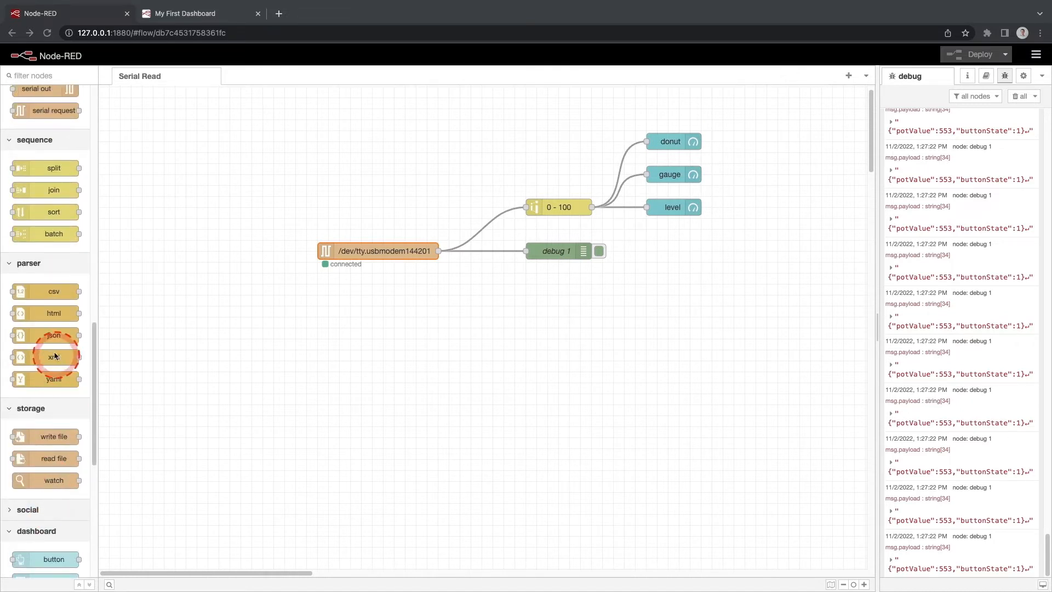
{"action": "left_click_drag", "start_coordinate": [54, 355], "coordinate": [490, 267]}
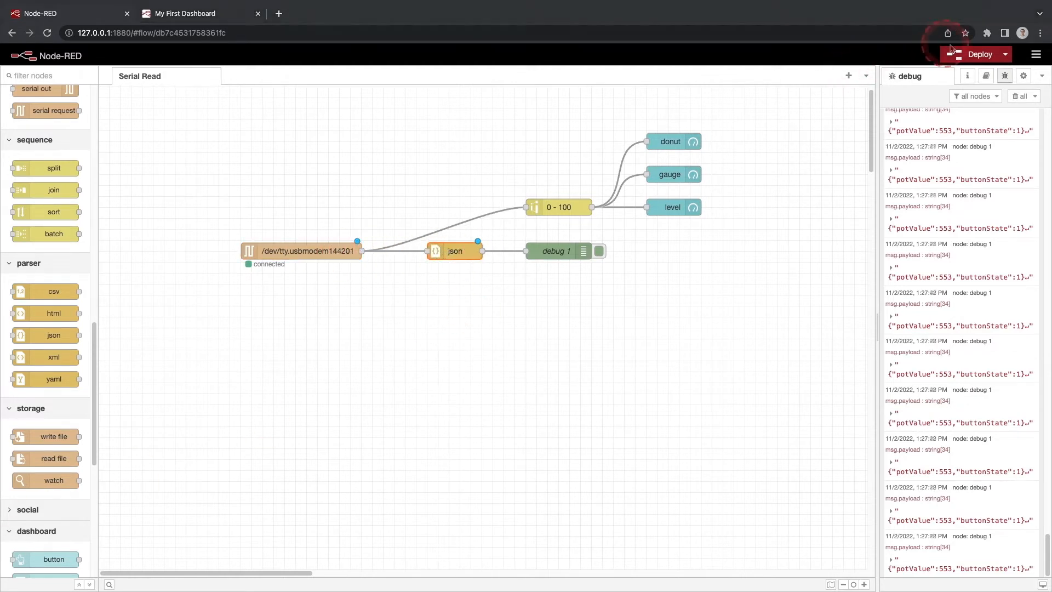
{"action": "left_click", "coordinate": [978, 55]}
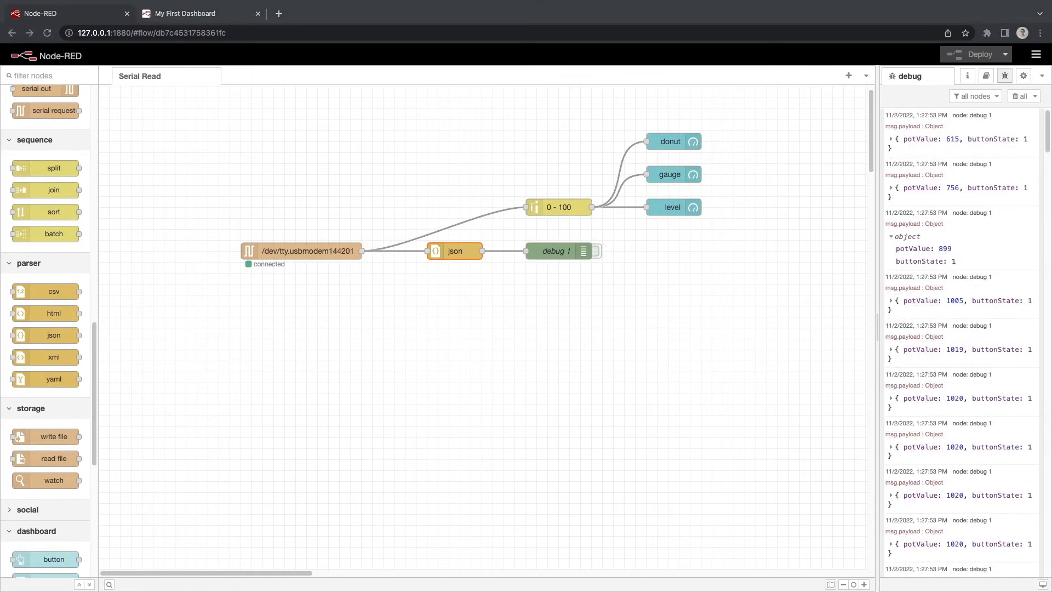
{"action": "left_click", "coordinate": [949, 348]}
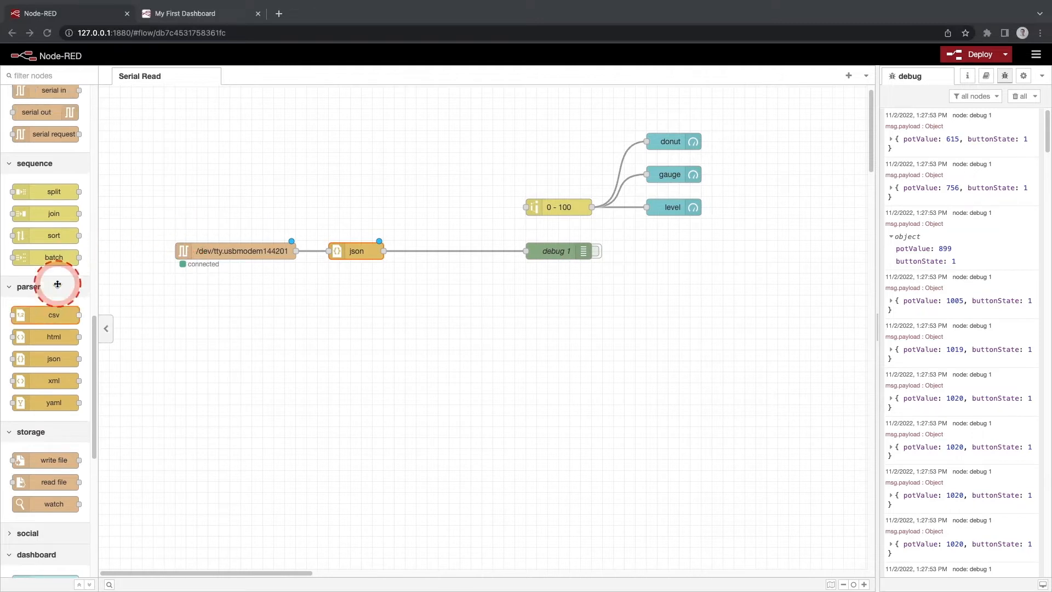
Step: Wire the json node's output into the 0 - 100 range node feeding the donut, gauge and level widgets
{"action": "scroll", "scroll_direction": "down", "scroll_amount": 3}
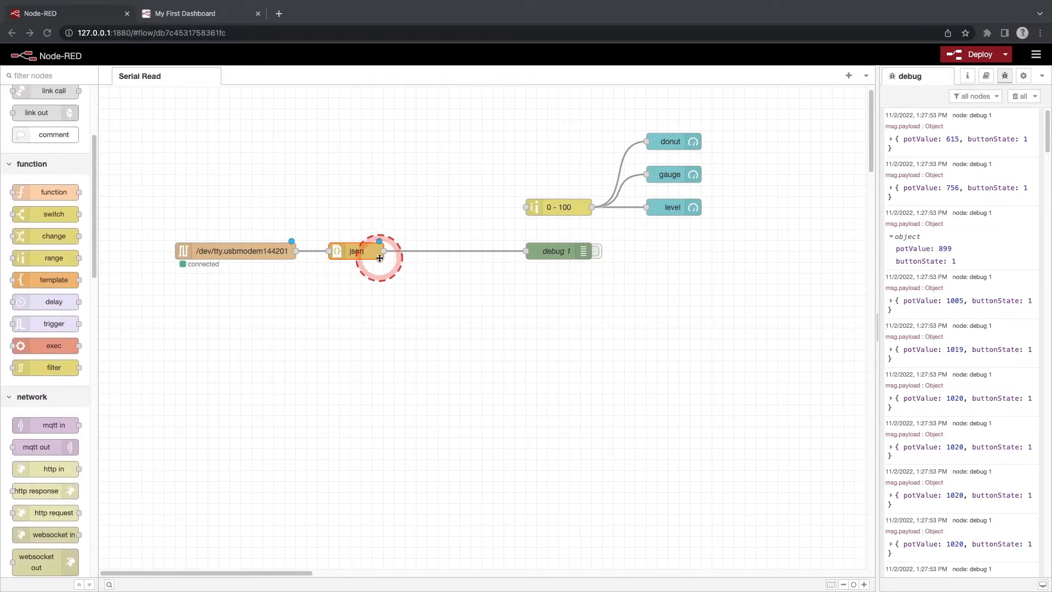
{"action": "left_click_drag", "start_coordinate": [379, 249], "coordinate": [530, 207]}
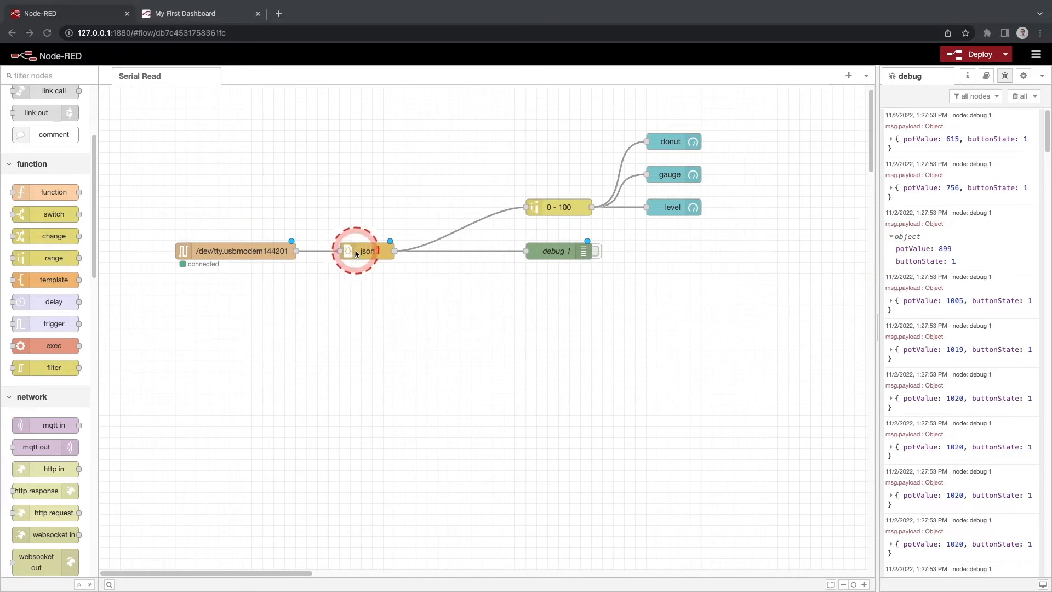
{"action": "mouse_move", "coordinate": [906, 255]}
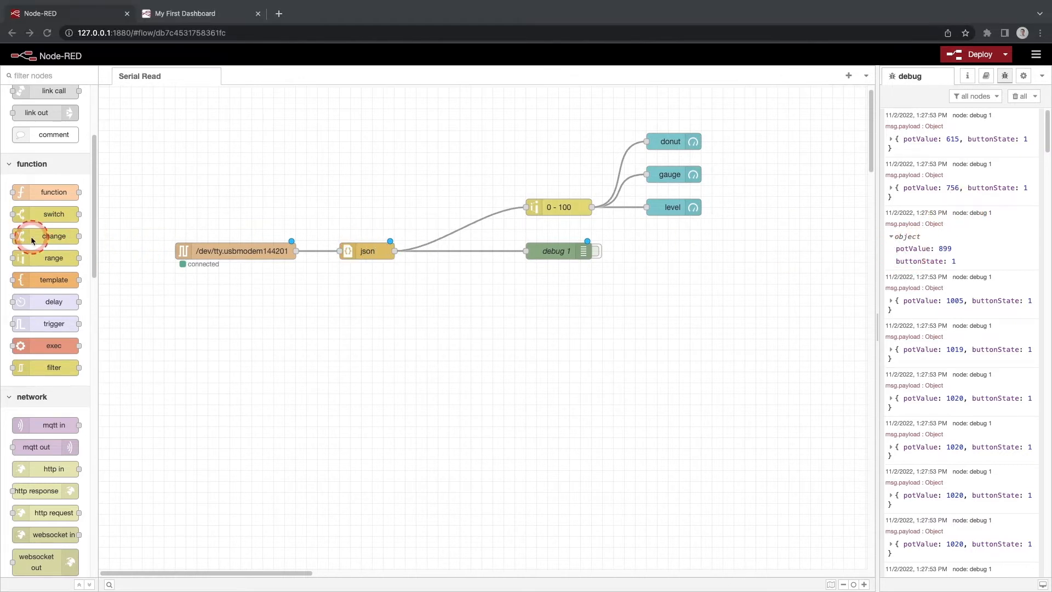
Step: Add a change node 'Get Potentiometer Value' between json and 0 - 100 setting msg.payload to msg.payload.potValue
{"action": "left_click_drag", "start_coordinate": [54, 235], "coordinate": [401, 234]}
{"action": "type", "text": "G"}
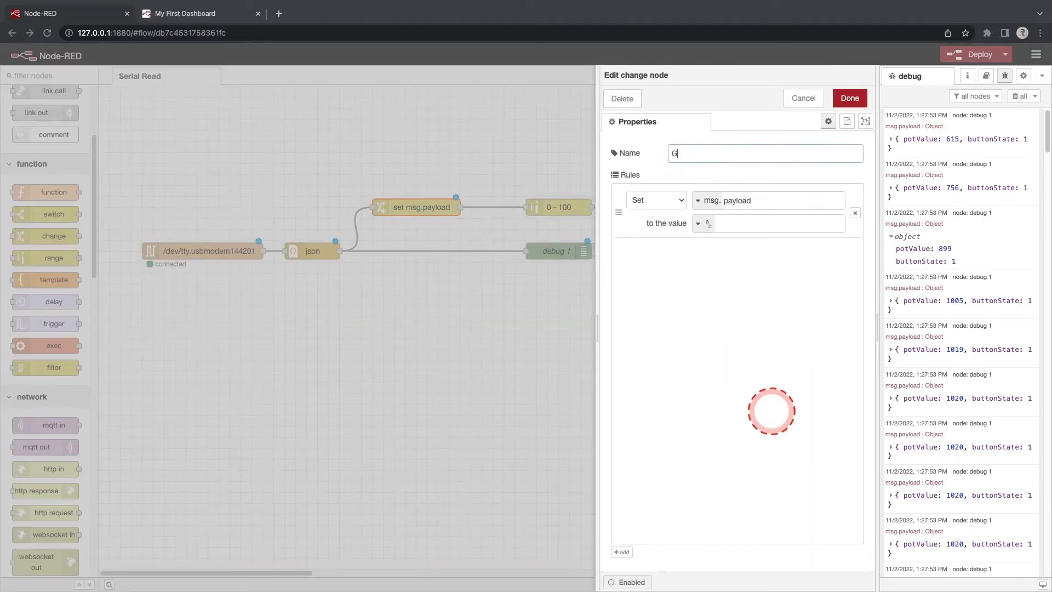
{"action": "type", "text": "et Potent"}
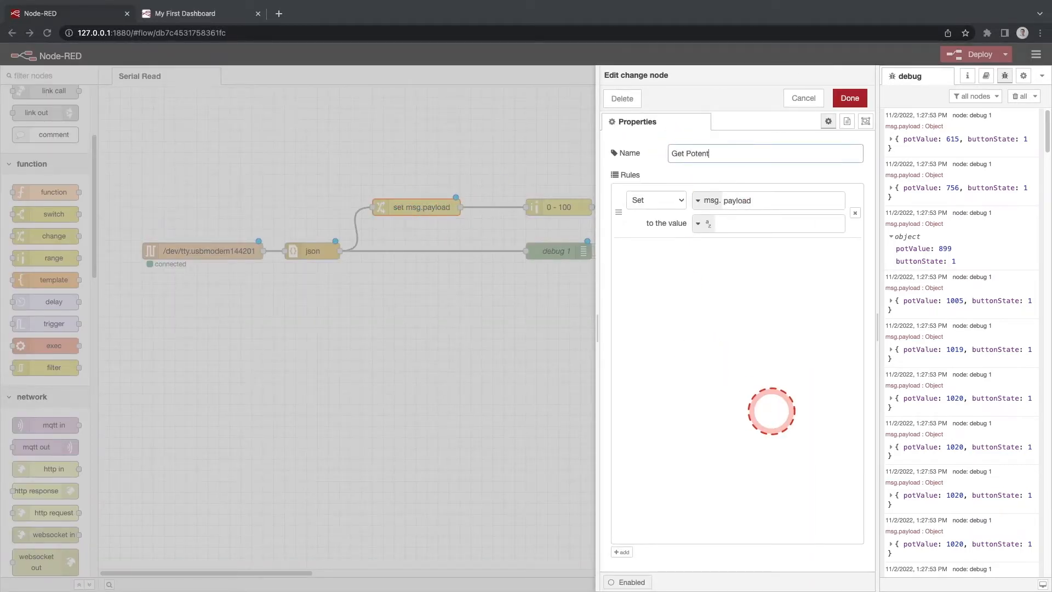
{"action": "type", "text": "iometer Value"}
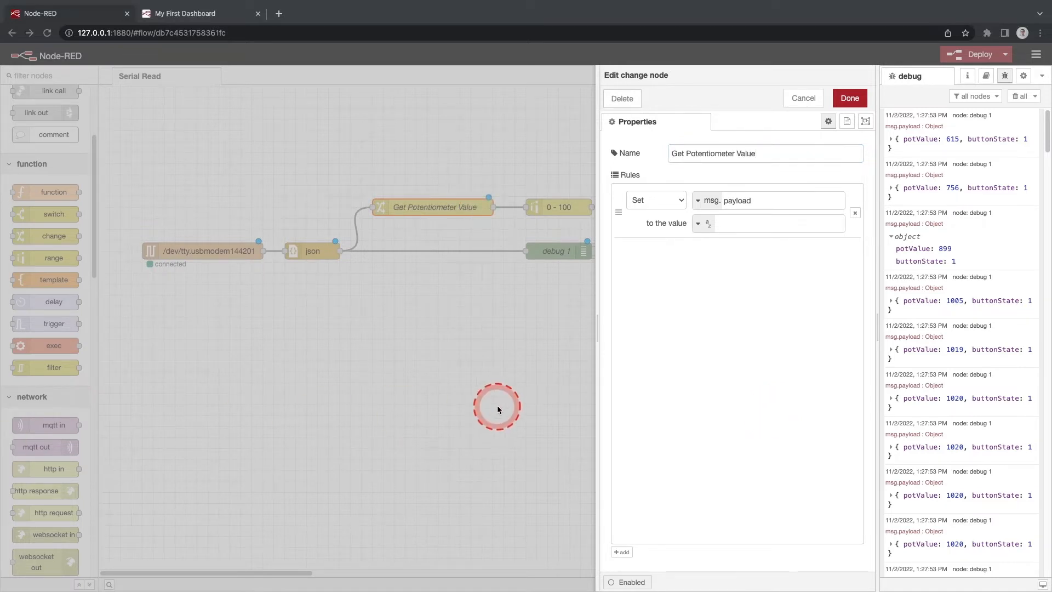
{"action": "mouse_move", "coordinate": [755, 357]}
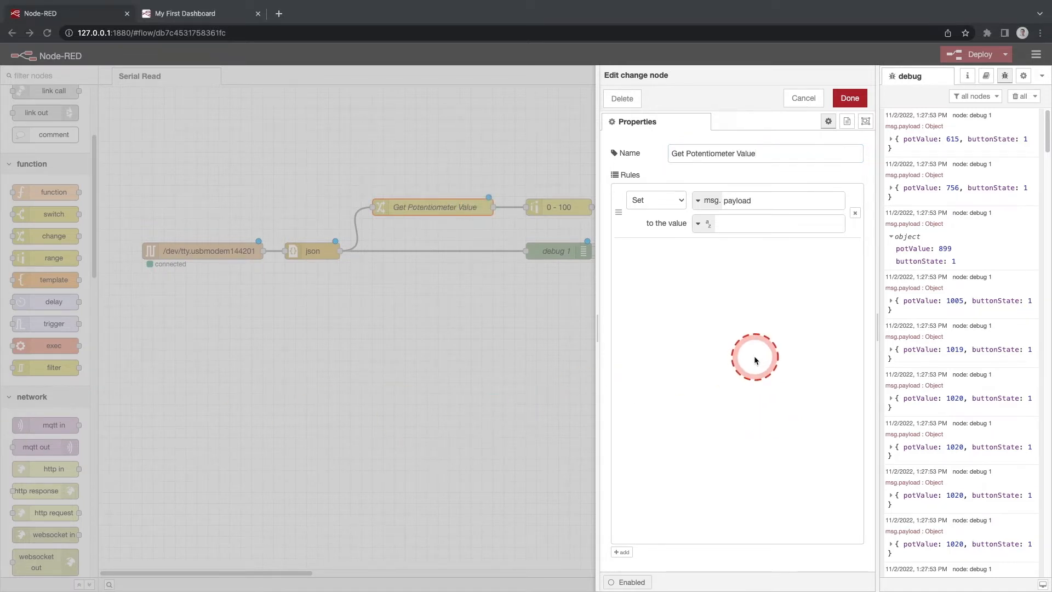
{"action": "mouse_move", "coordinate": [906, 255]}
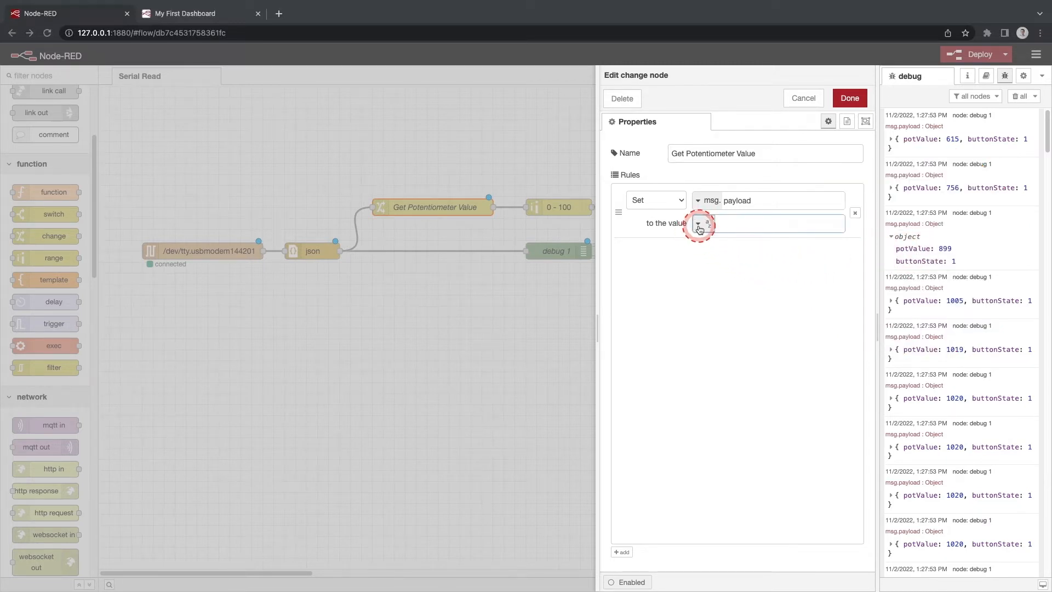
{"action": "left_click", "coordinate": [700, 223]}
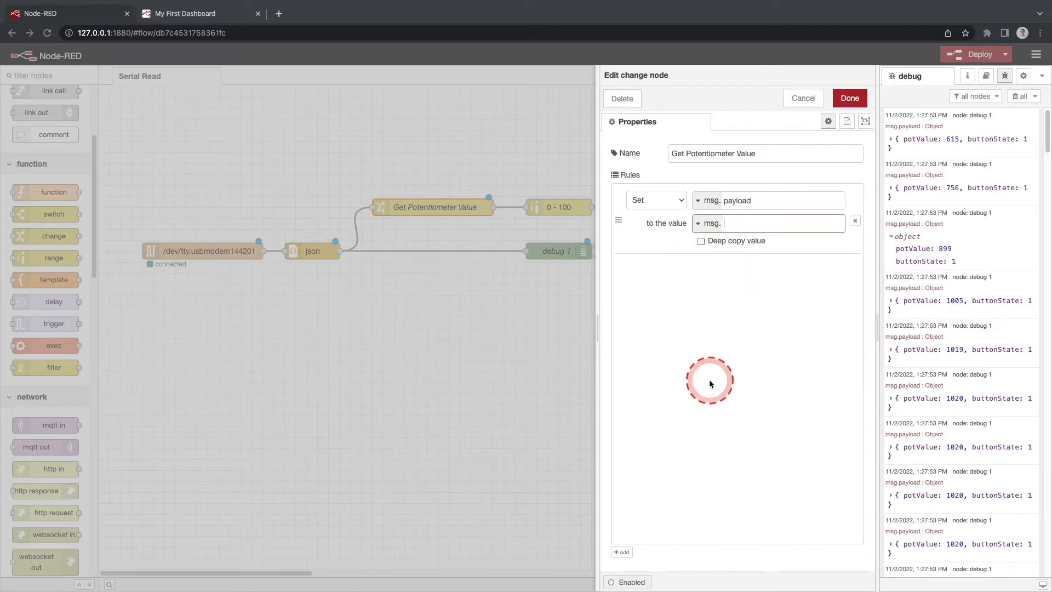
{"action": "type", "text": "payload."}
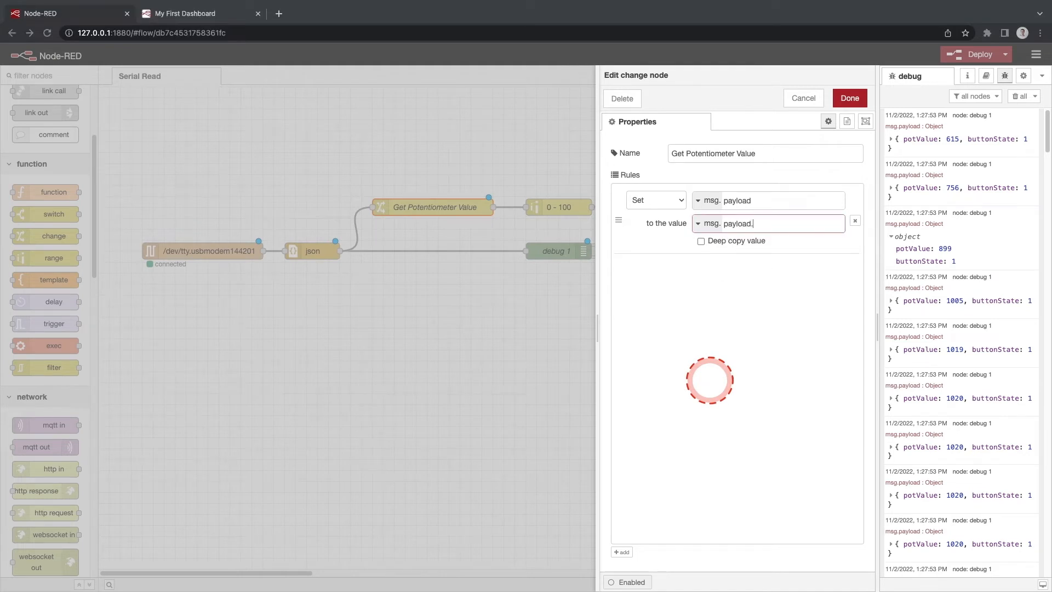
{"action": "type", "text": "potValue"}
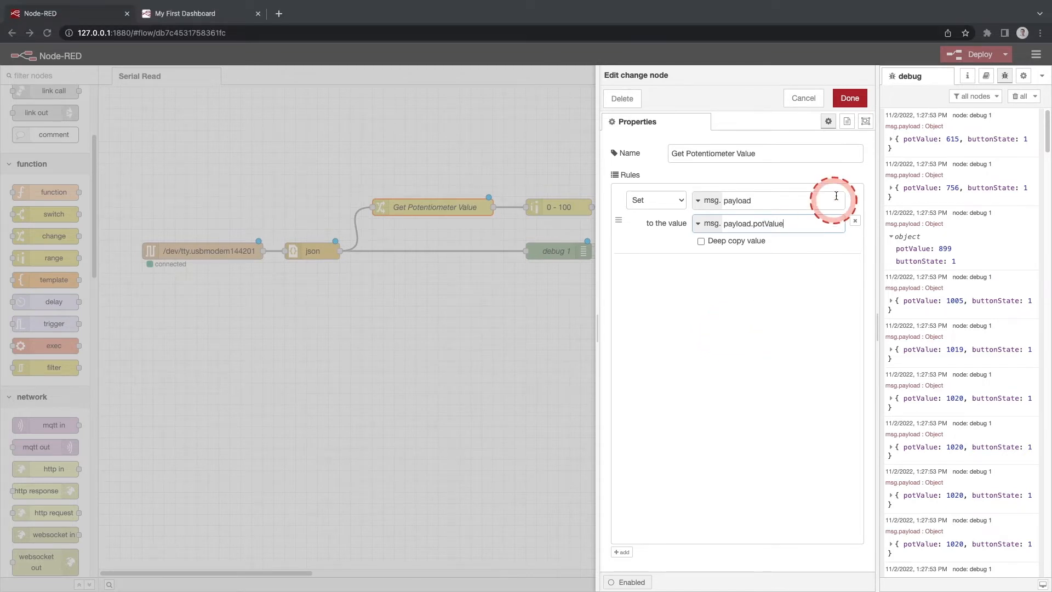
{"action": "left_click", "coordinate": [848, 98]}
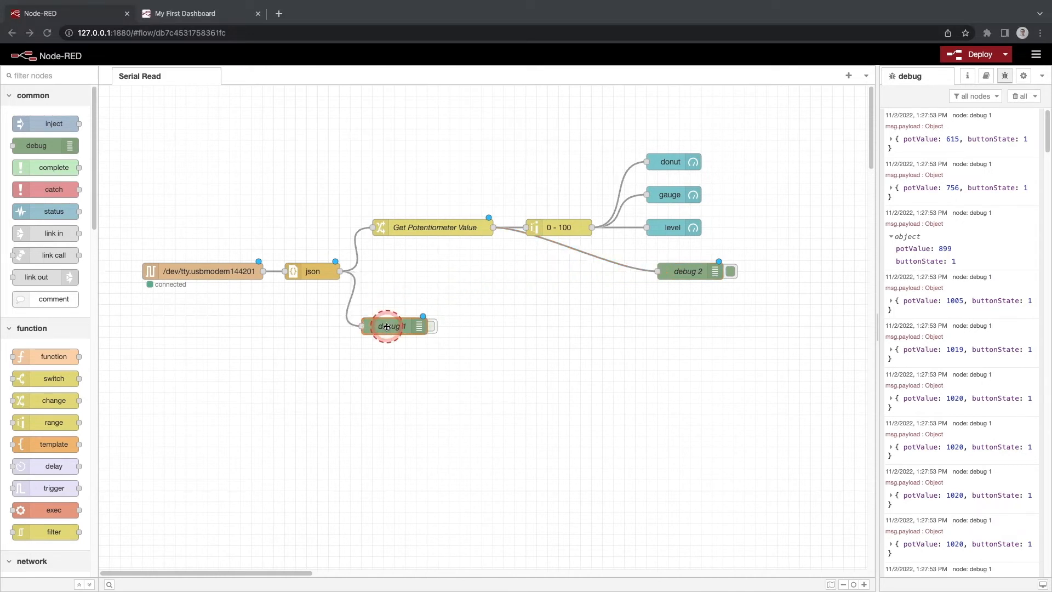
Step: Reposition debug 1, toggle the debug outputs and deploy the flow with the scaled potentiometer branch
{"action": "left_click_drag", "start_coordinate": [385, 326], "coordinate": [553, 271]}
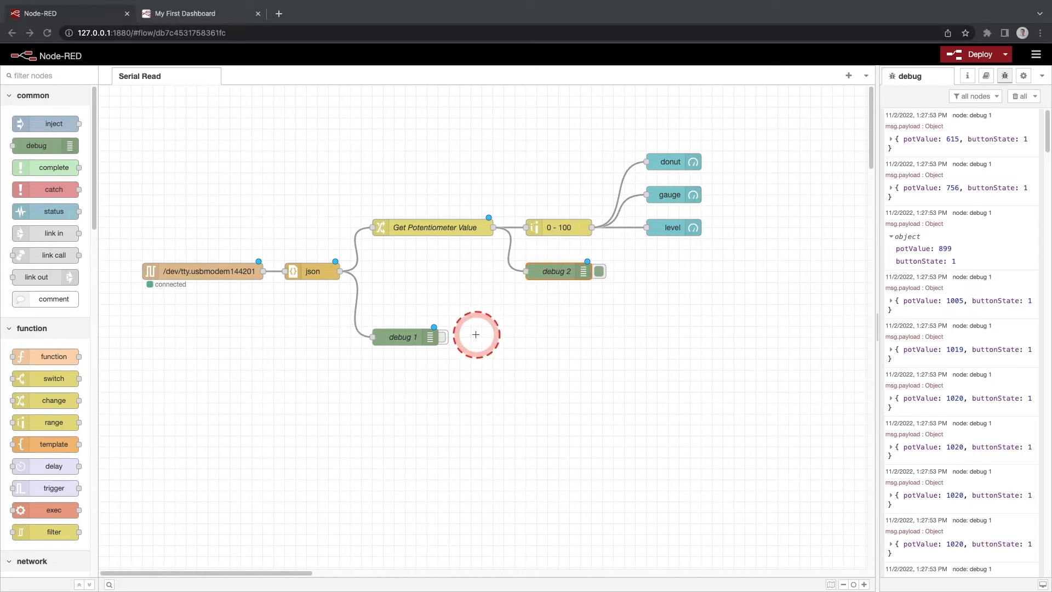
{"action": "left_click", "coordinate": [442, 337]}
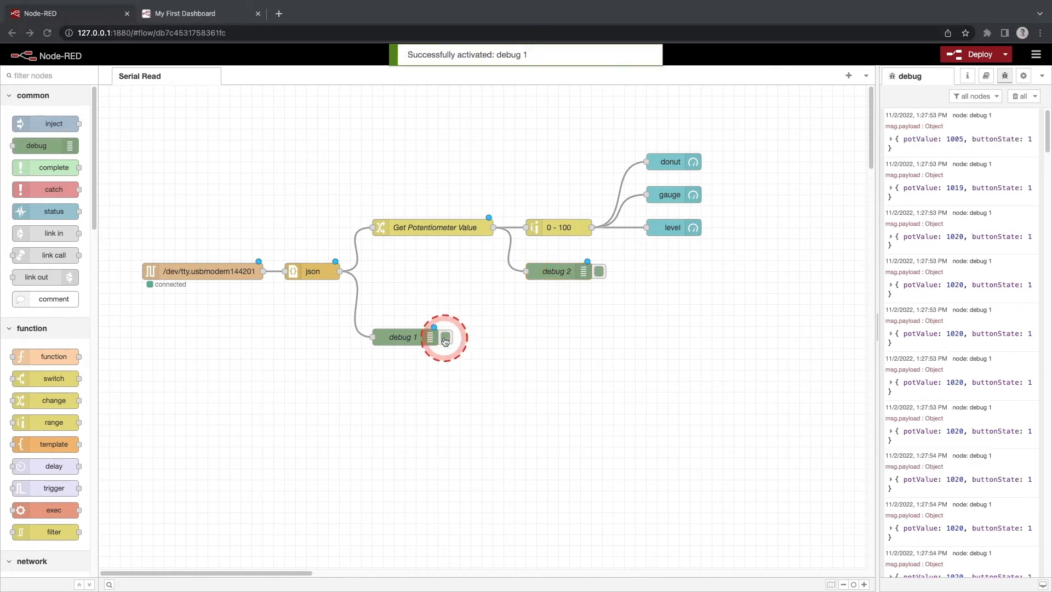
{"action": "left_click", "coordinate": [442, 337]}
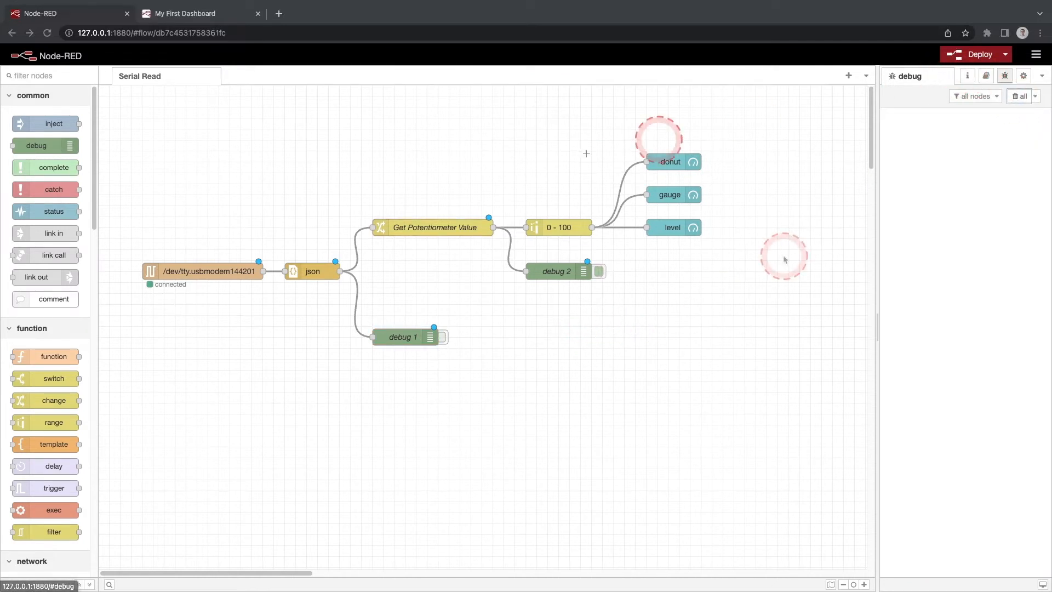
{"action": "left_click", "coordinate": [979, 55]}
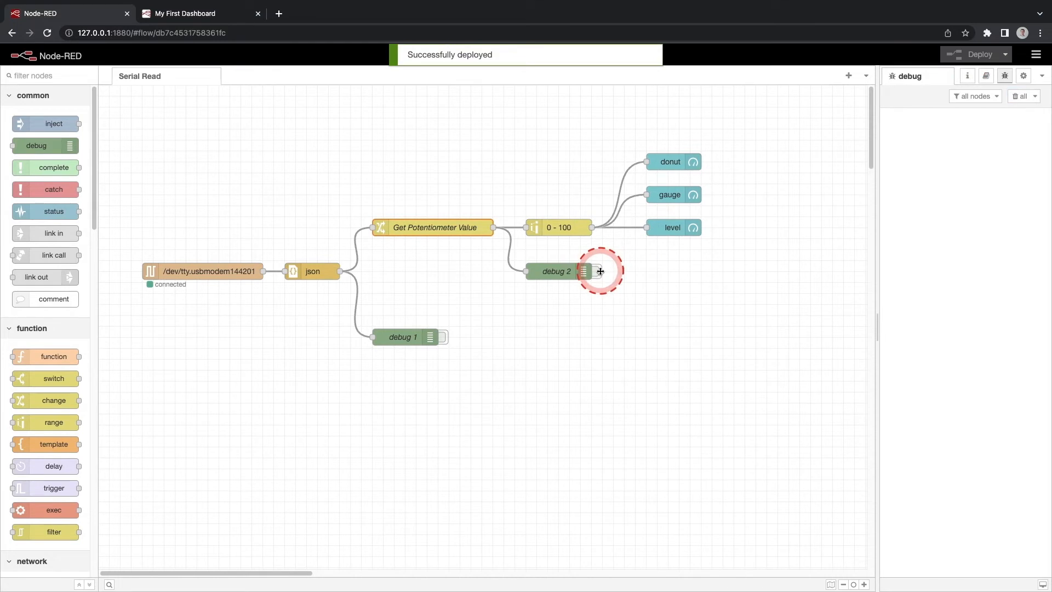
{"action": "left_click", "coordinate": [599, 271]}
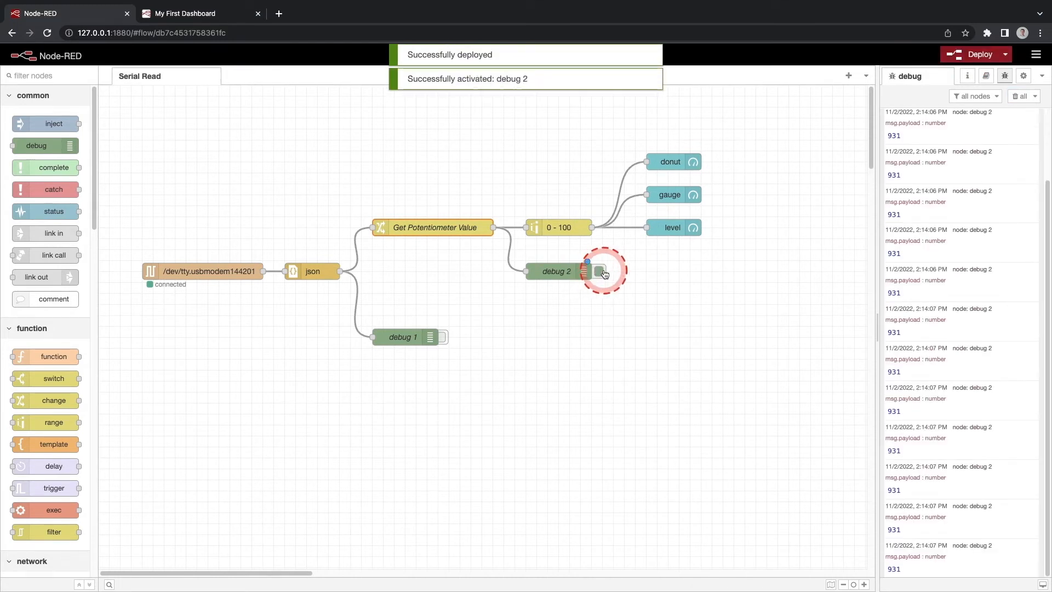
{"action": "left_click", "coordinate": [599, 271]}
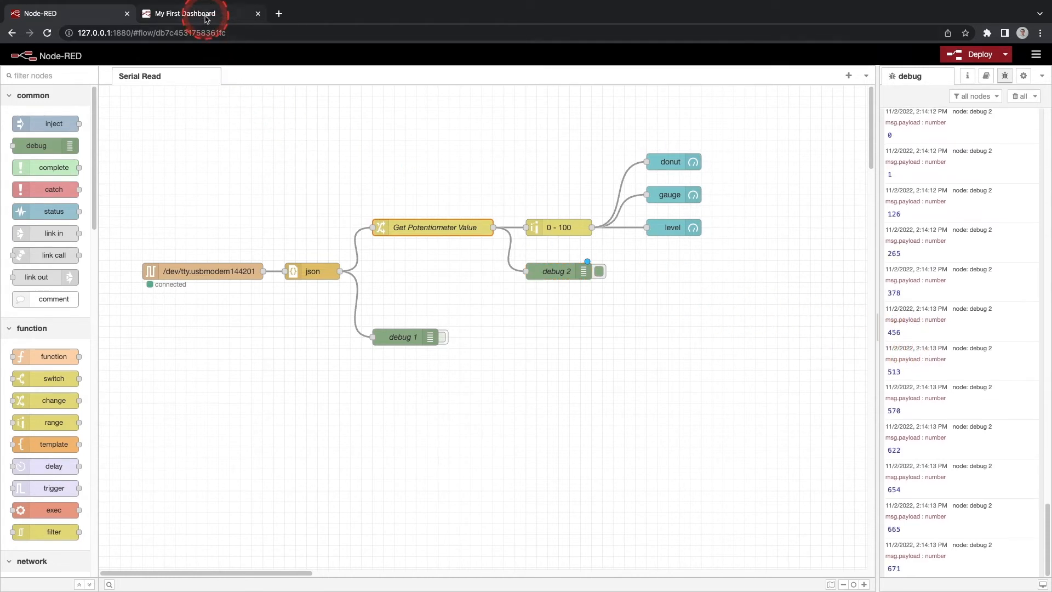
Step: View the dashboard gauge, level and donut following the potentiometer, then return to the flow editor
{"action": "left_click", "coordinate": [184, 13]}
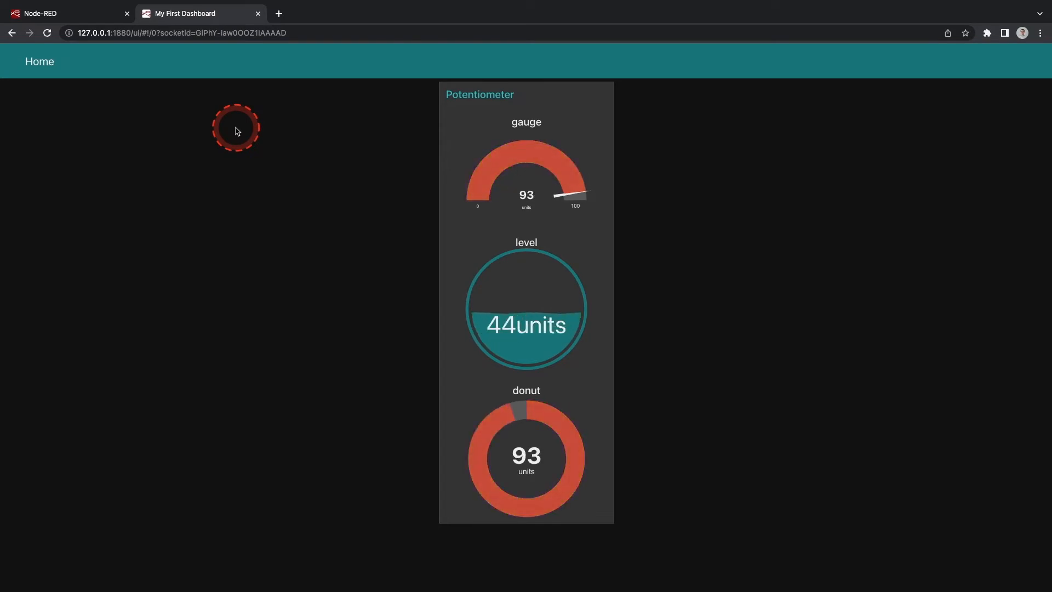
{"action": "left_click", "coordinate": [67, 13]}
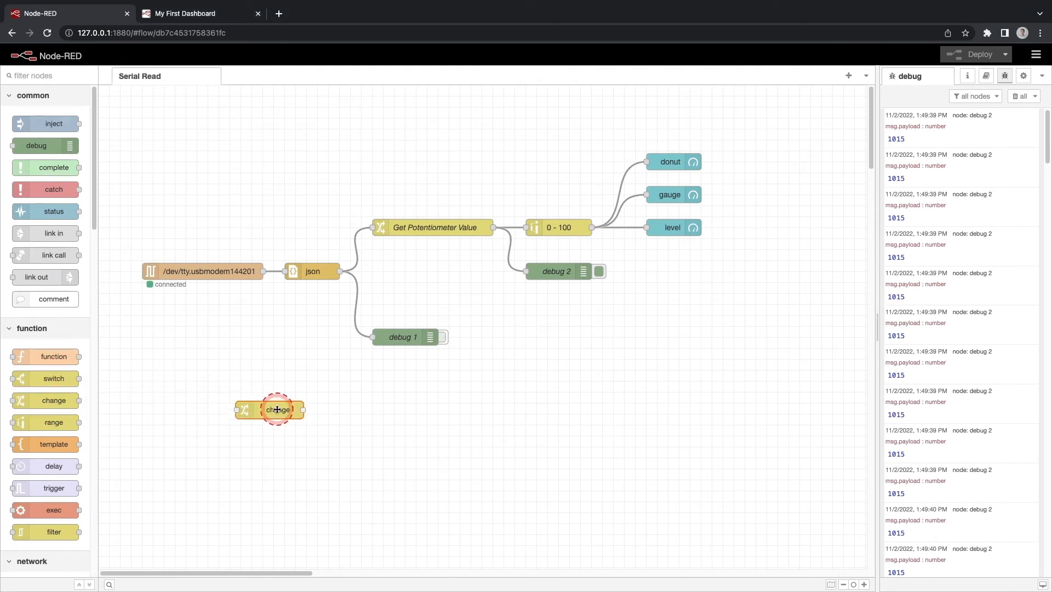
Step: Add a change node 'Get Button State' after json setting msg.payload to msg.payload.buttonState
{"action": "left_click_drag", "start_coordinate": [277, 408], "coordinate": [405, 293]}
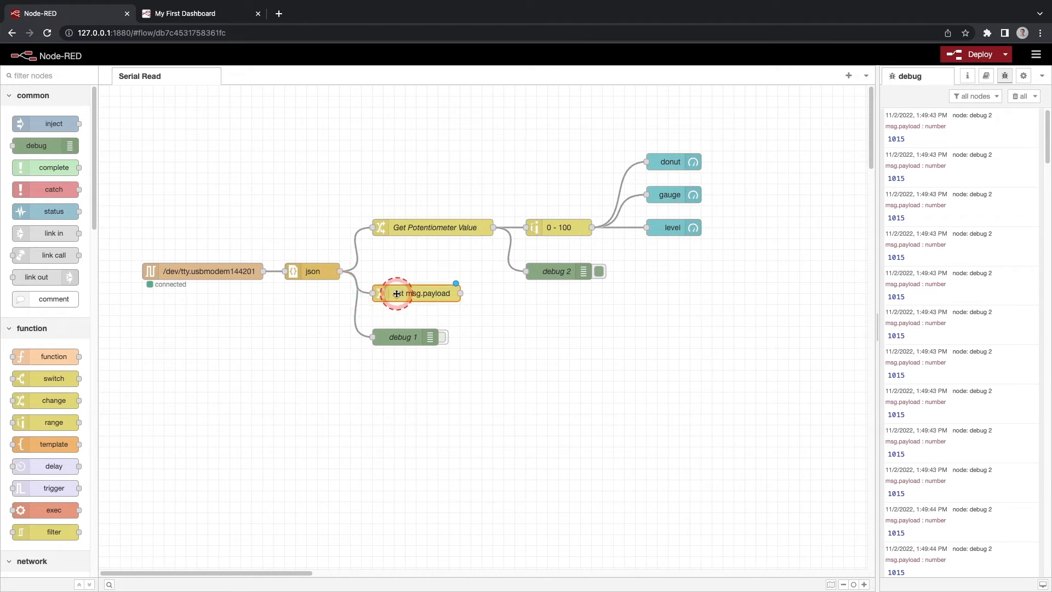
{"action": "double_click", "coordinate": [418, 294]}
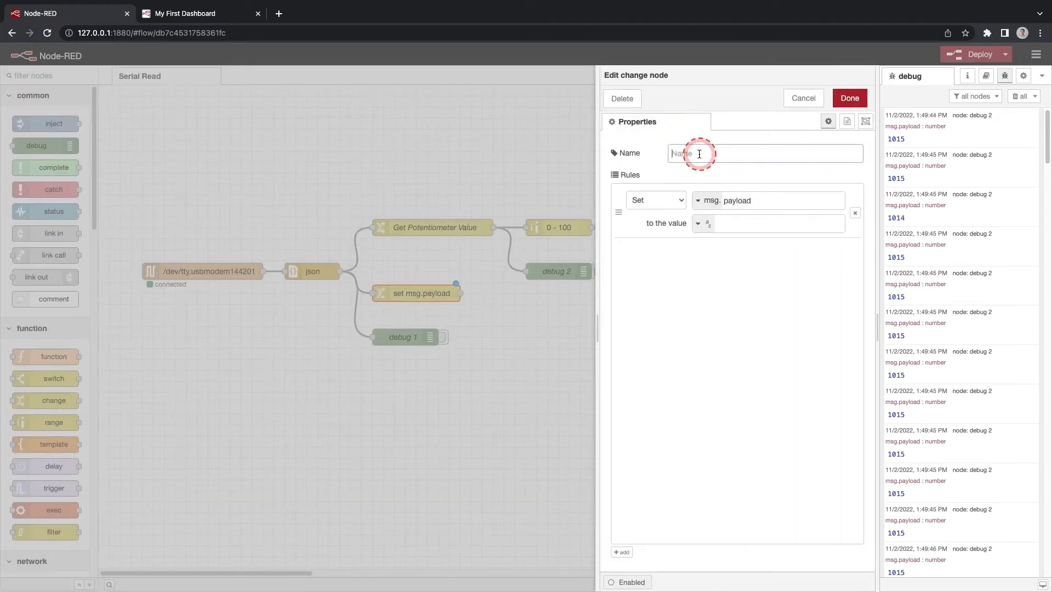
{"action": "type", "text": "Get Button State"}
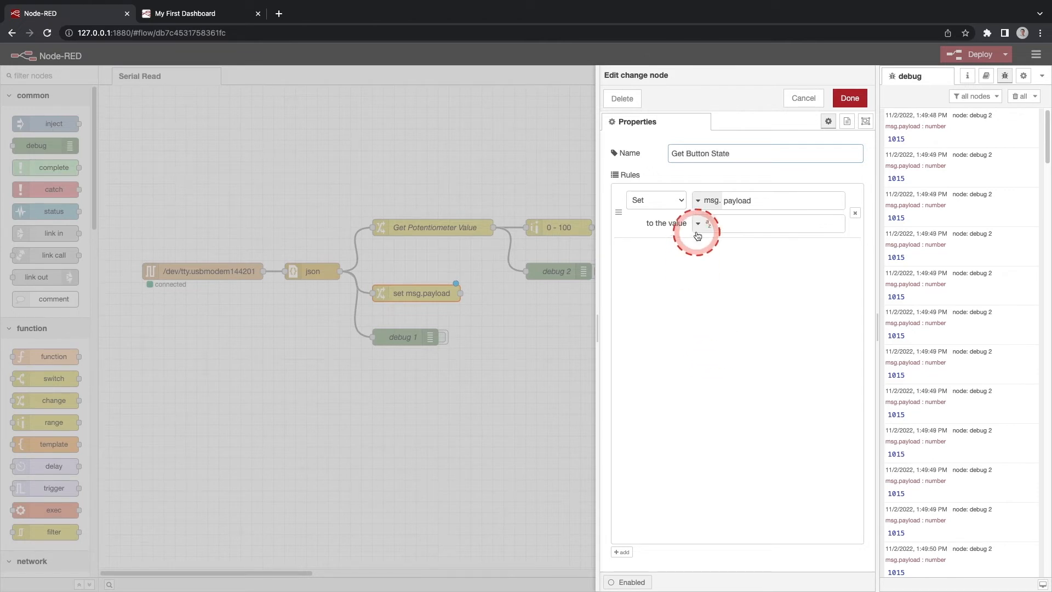
{"action": "left_click", "coordinate": [698, 222]}
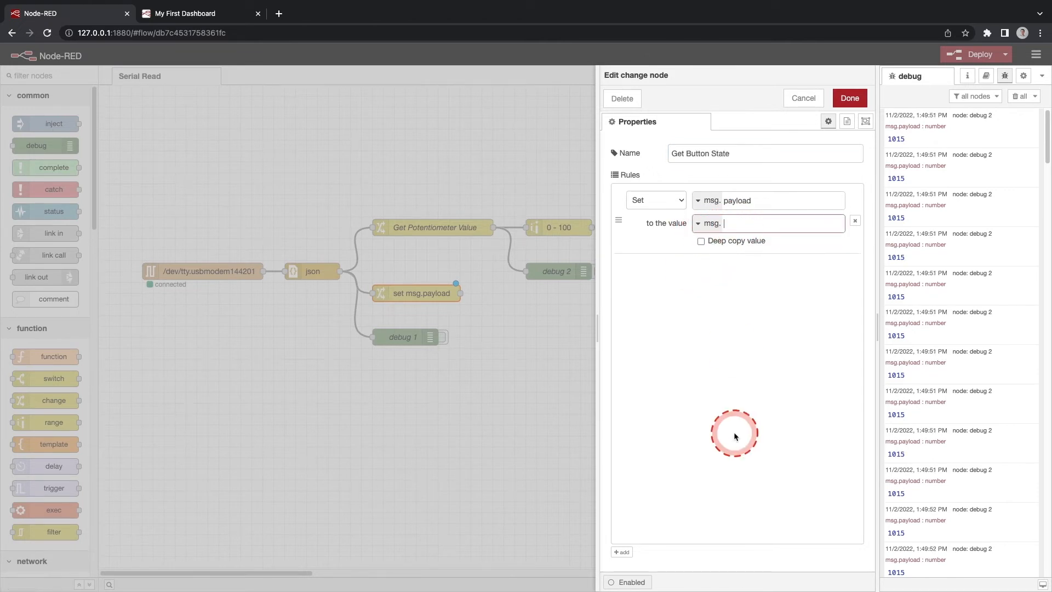
{"action": "type", "text": "payload."}
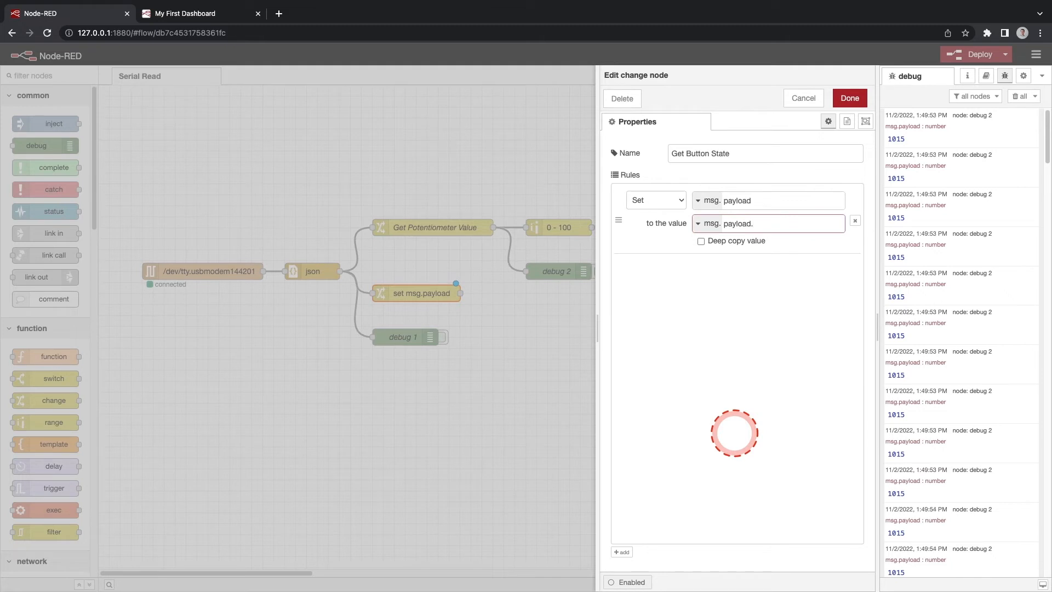
{"action": "type", "text": "buttonState"}
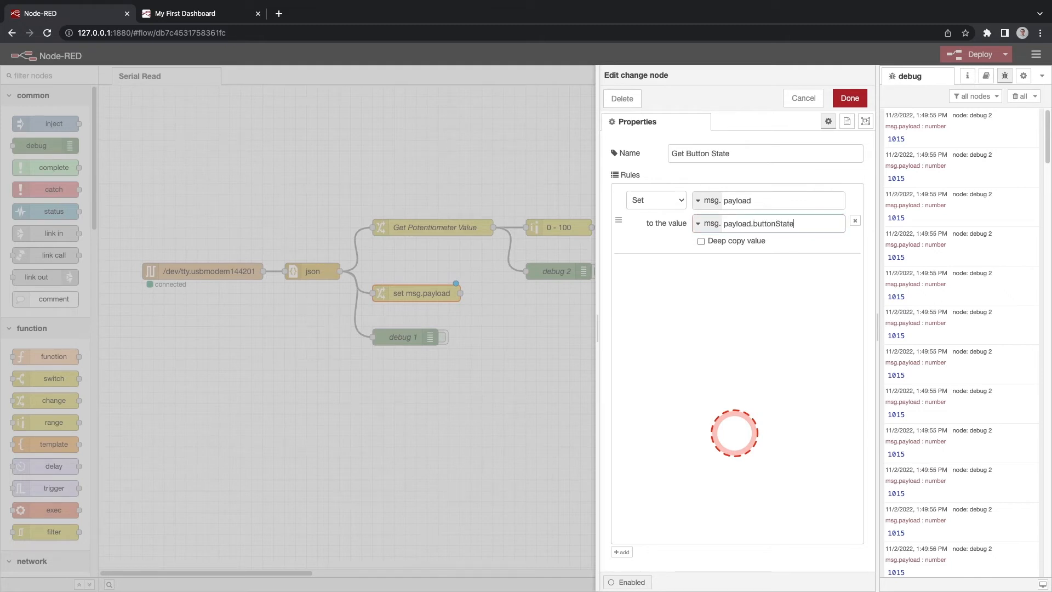
{"action": "left_click", "coordinate": [848, 97]}
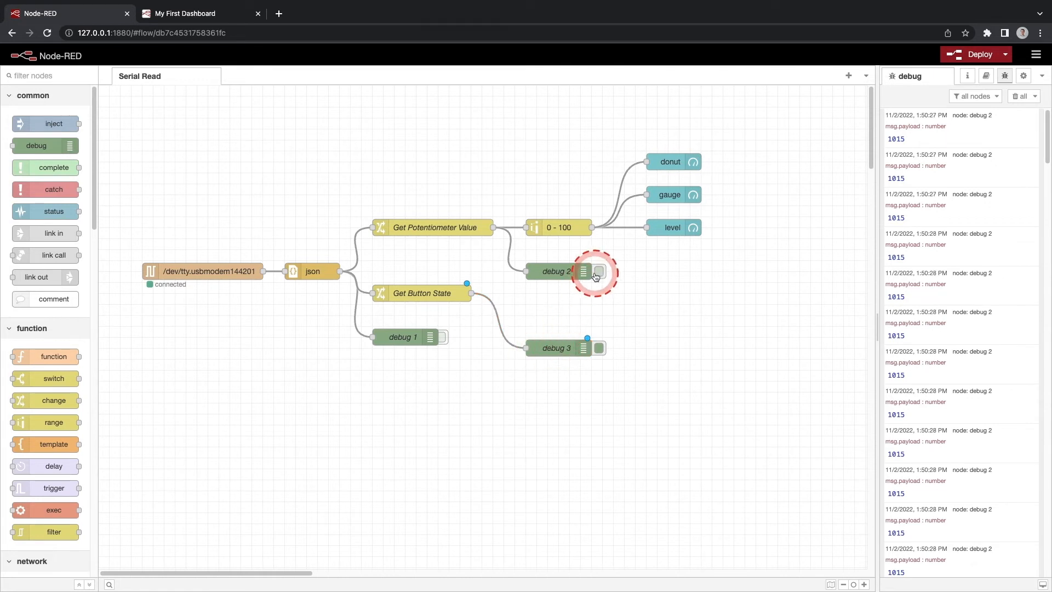
Step: Turn off debug 2 and deploy so debug 3 reports the button state
{"action": "left_click", "coordinate": [597, 271]}
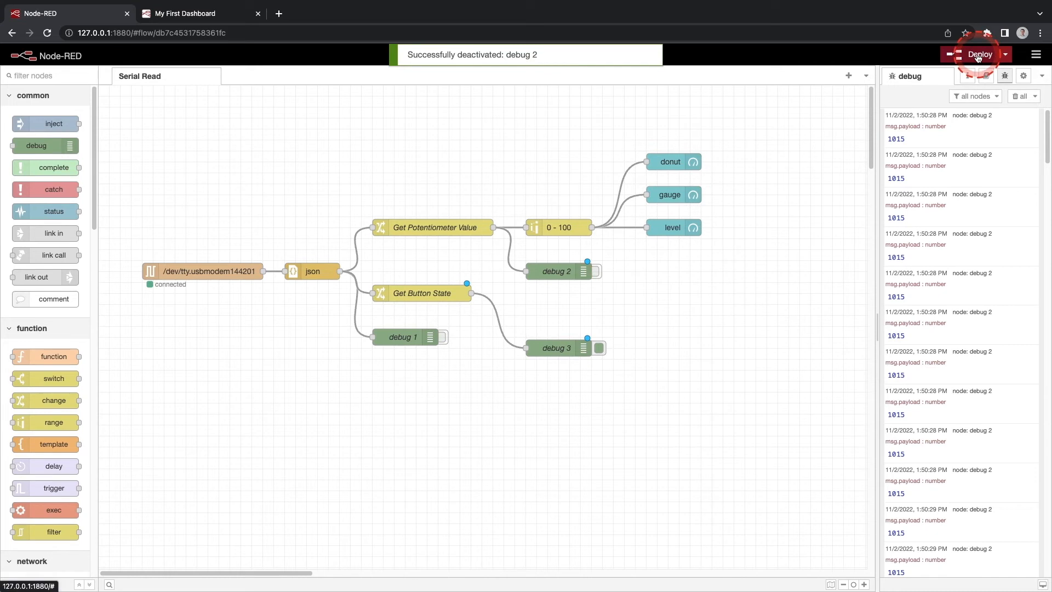
{"action": "left_click", "coordinate": [978, 54]}
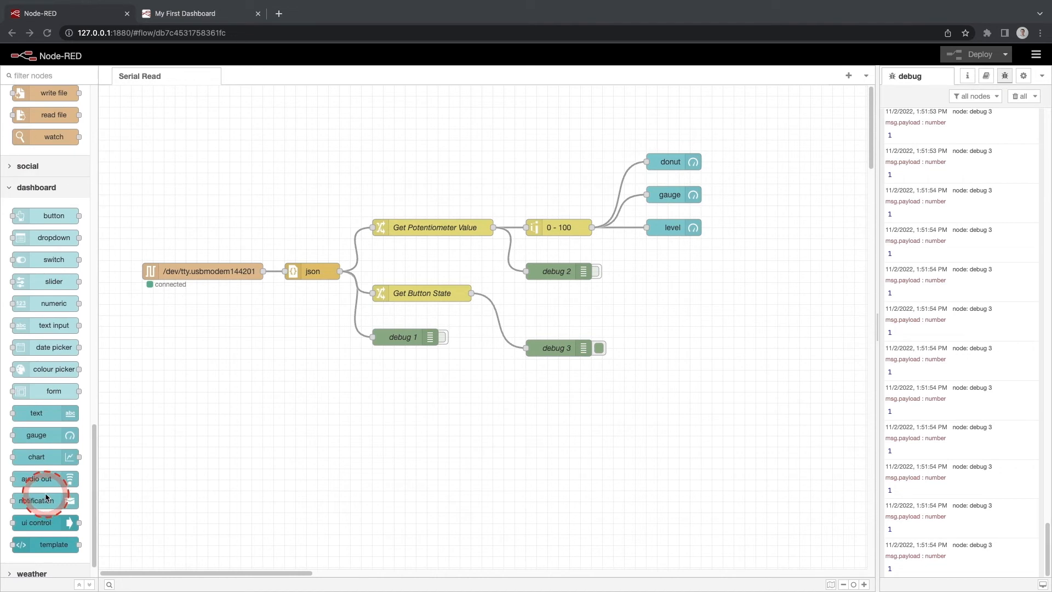
{"action": "mouse_move", "coordinate": [47, 271]}
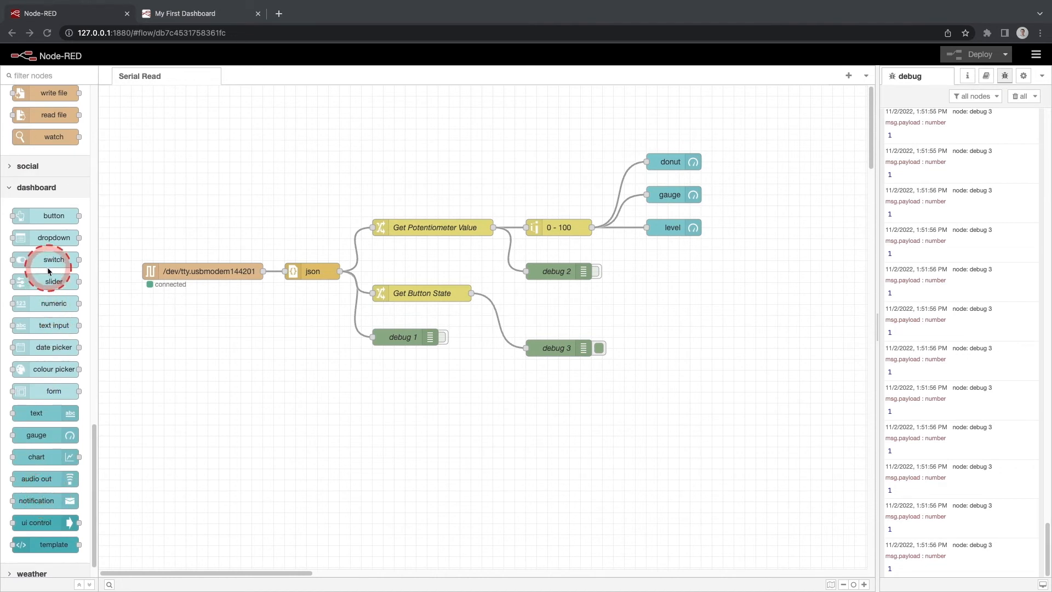
Step: Add a dashboard switch node wired to the Get Button State output
{"action": "left_click_drag", "start_coordinate": [52, 259], "coordinate": [664, 294]}
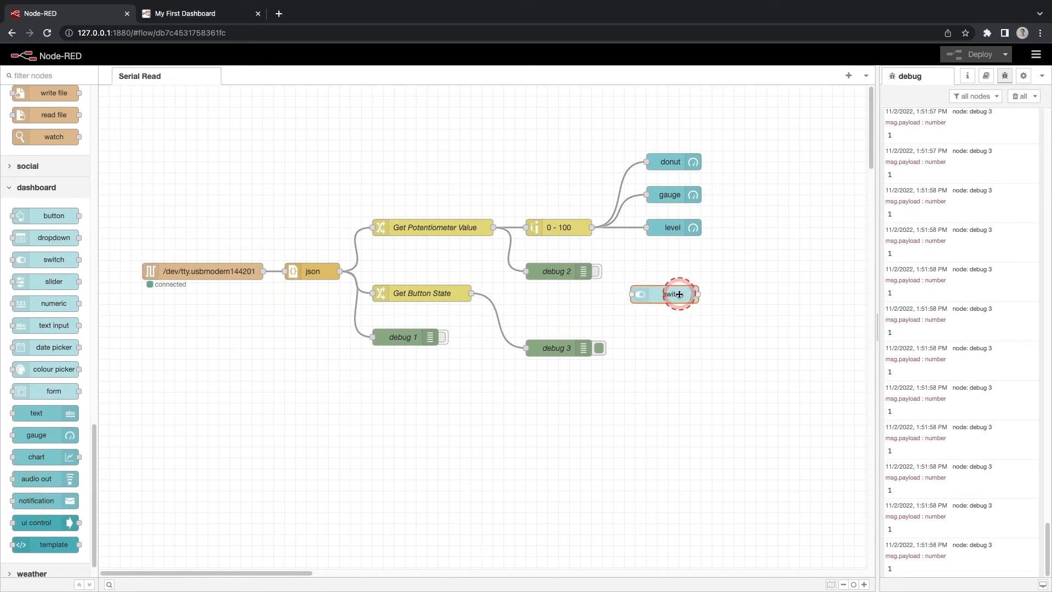
{"action": "left_click_drag", "start_coordinate": [677, 294], "coordinate": [568, 315]}
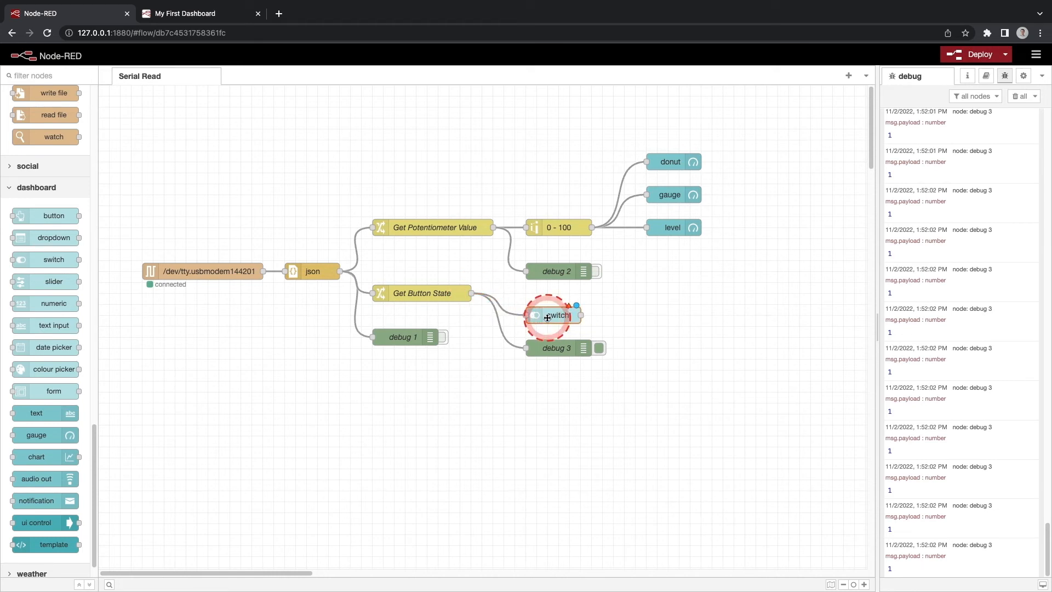
{"action": "double_click", "coordinate": [552, 315]}
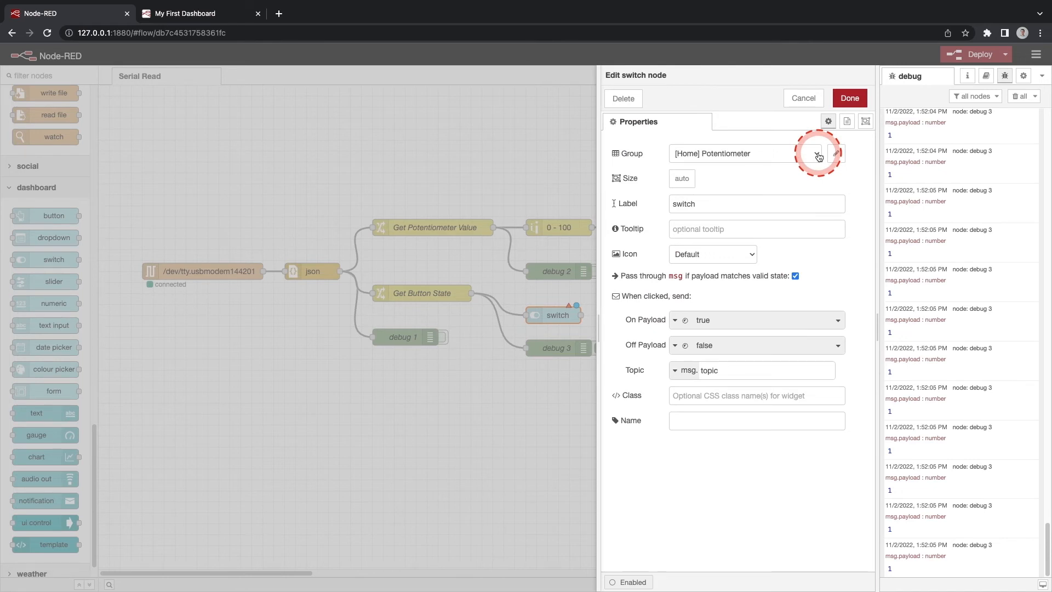
Step: Assign the switch to a new dashboard group named Button on the Home tab and confirm its settings
{"action": "left_click", "coordinate": [815, 153]}
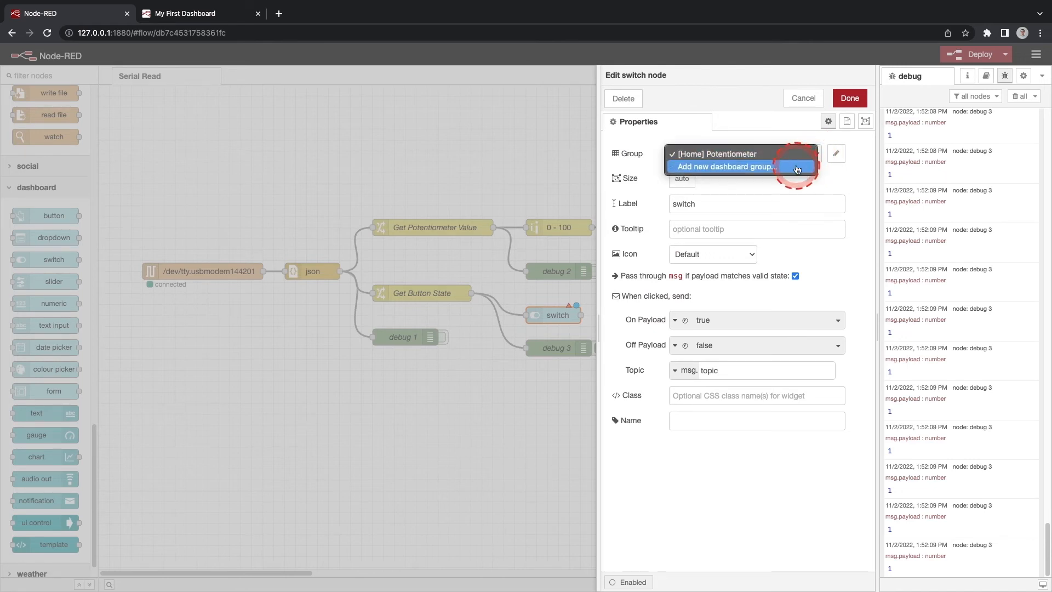
{"action": "left_click", "coordinate": [725, 167]}
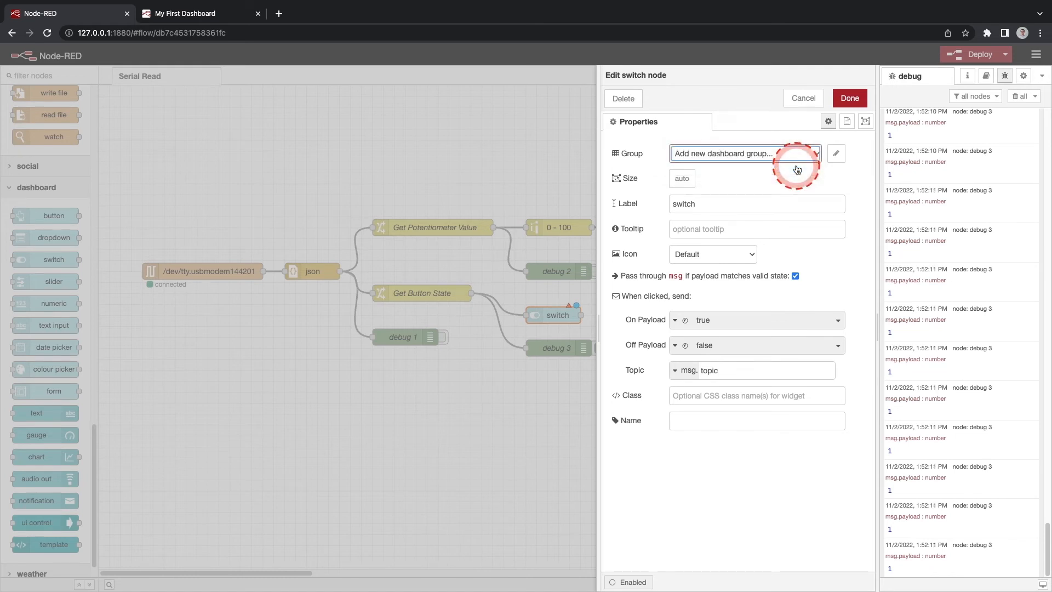
{"action": "mouse_move", "coordinate": [840, 170]}
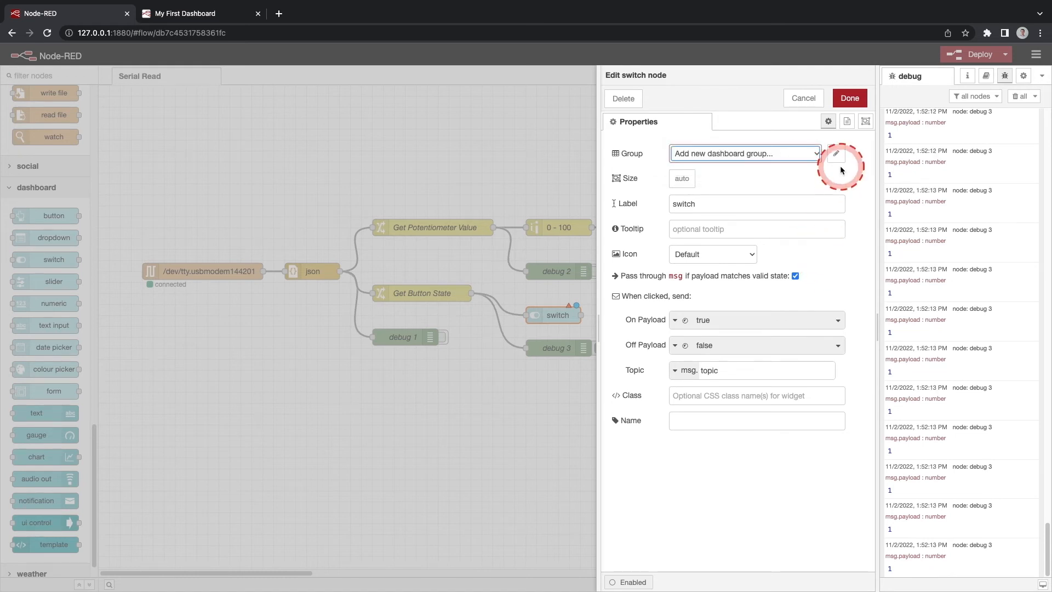
{"action": "left_click", "coordinate": [836, 154]}
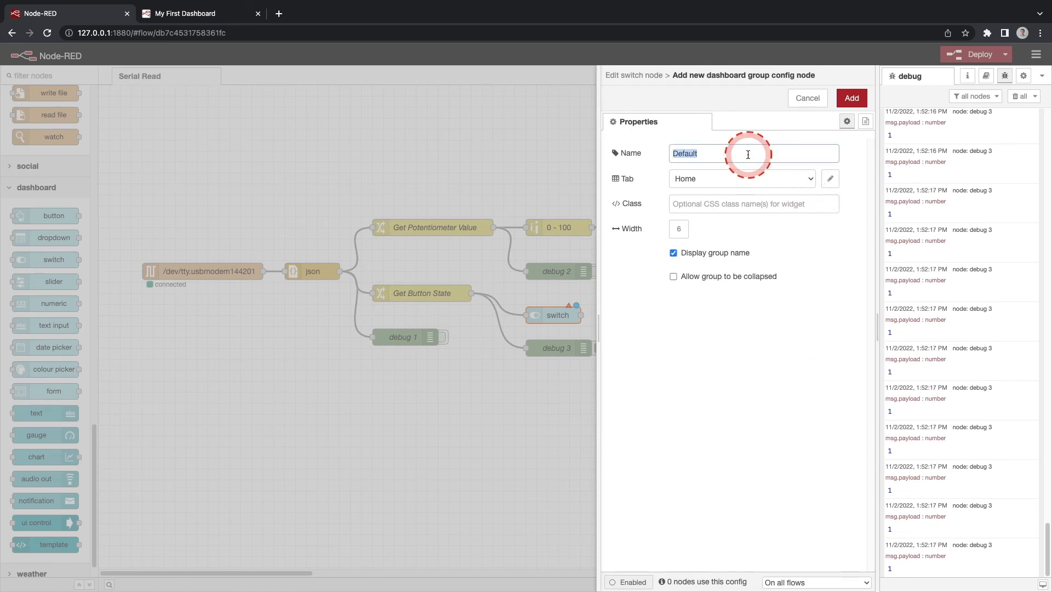
{"action": "type", "text": "Button"}
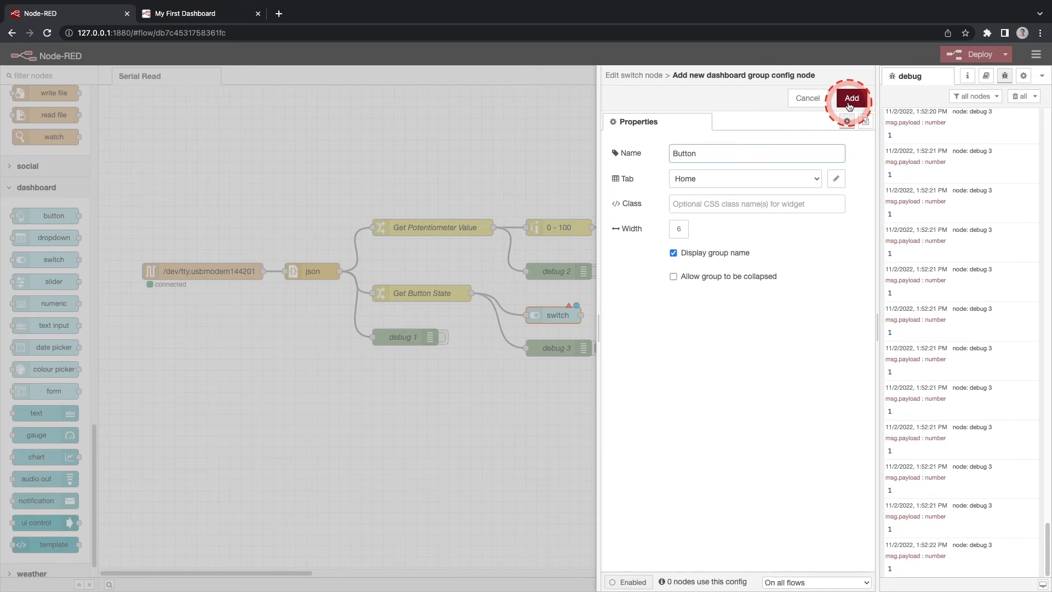
{"action": "left_click", "coordinate": [851, 97]}
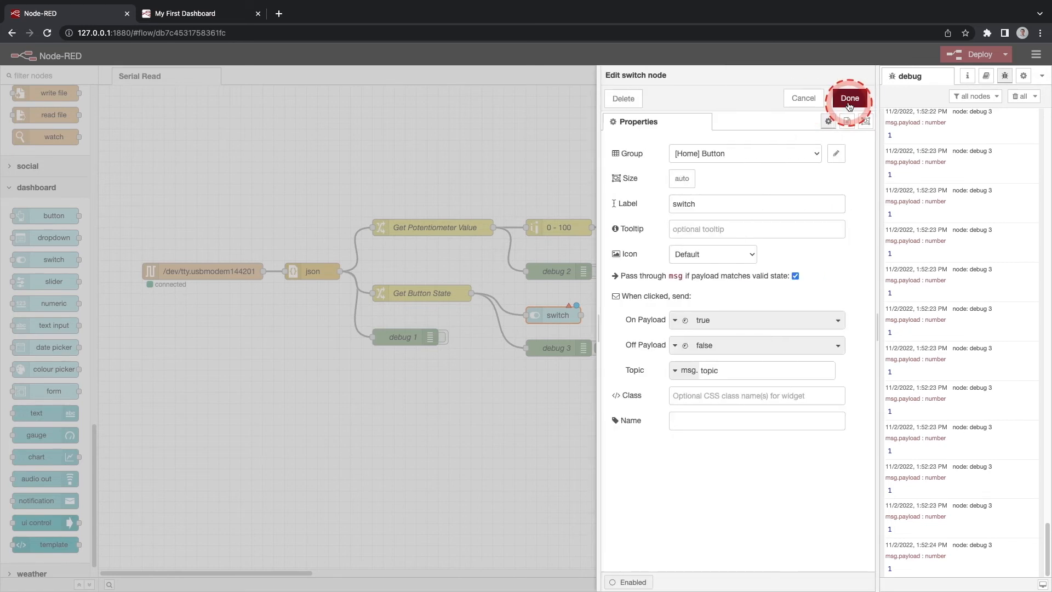
{"action": "left_click", "coordinate": [848, 98]}
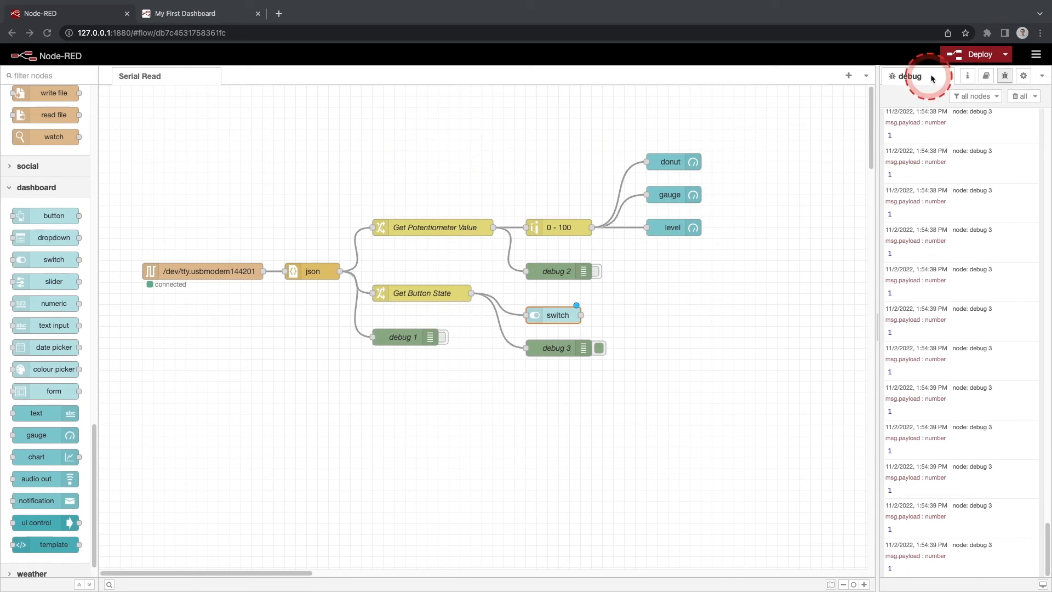
Step: Deploy, check the new Button group beside the Potentiometer gauges on the dashboard, then return to the flow
{"action": "left_click", "coordinate": [975, 55]}
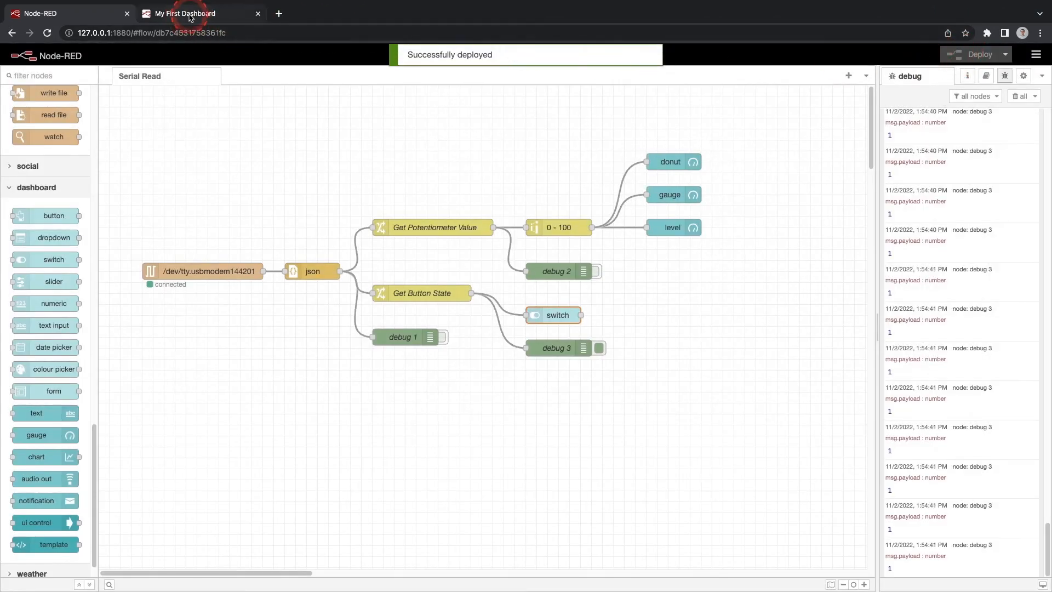
{"action": "left_click", "coordinate": [184, 13]}
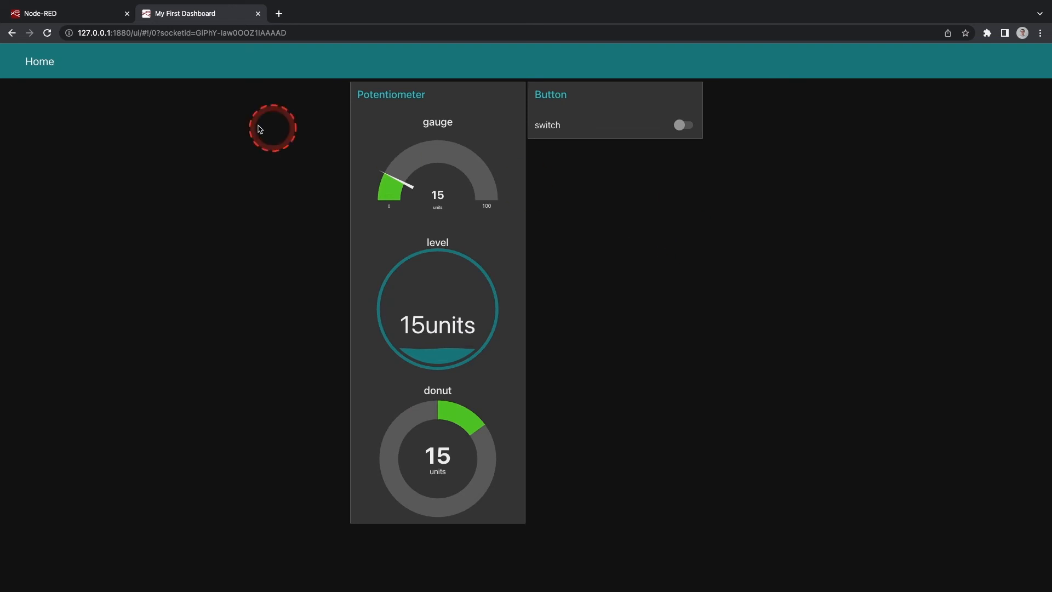
{"action": "left_click", "coordinate": [64, 13]}
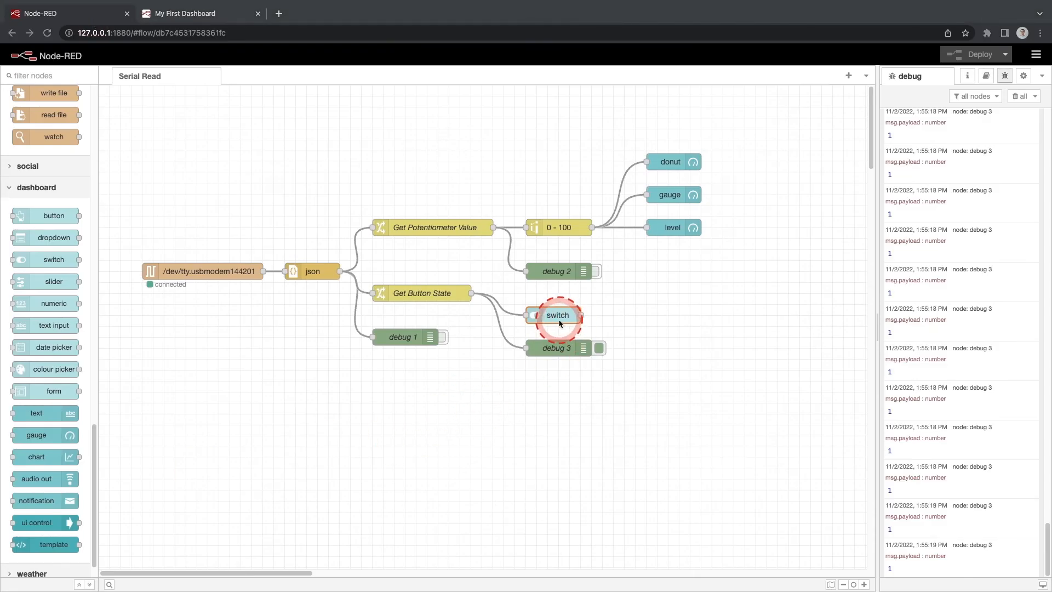
Step: Make the switch node send numeric 0 for on and numeric 1 for off, then confirm
{"action": "double_click", "coordinate": [557, 315]}
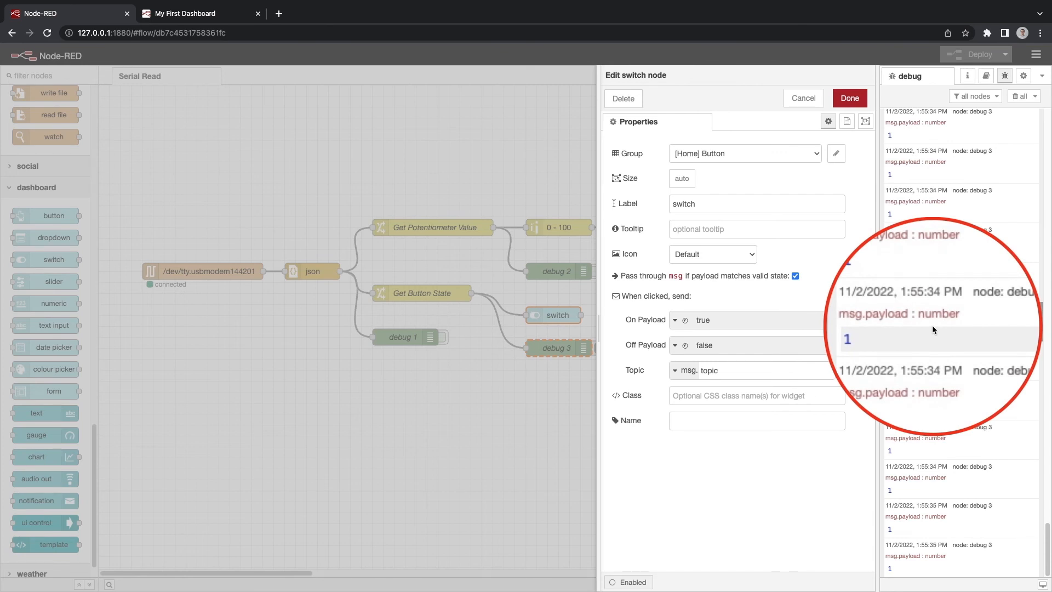
{"action": "left_click", "coordinate": [675, 320]}
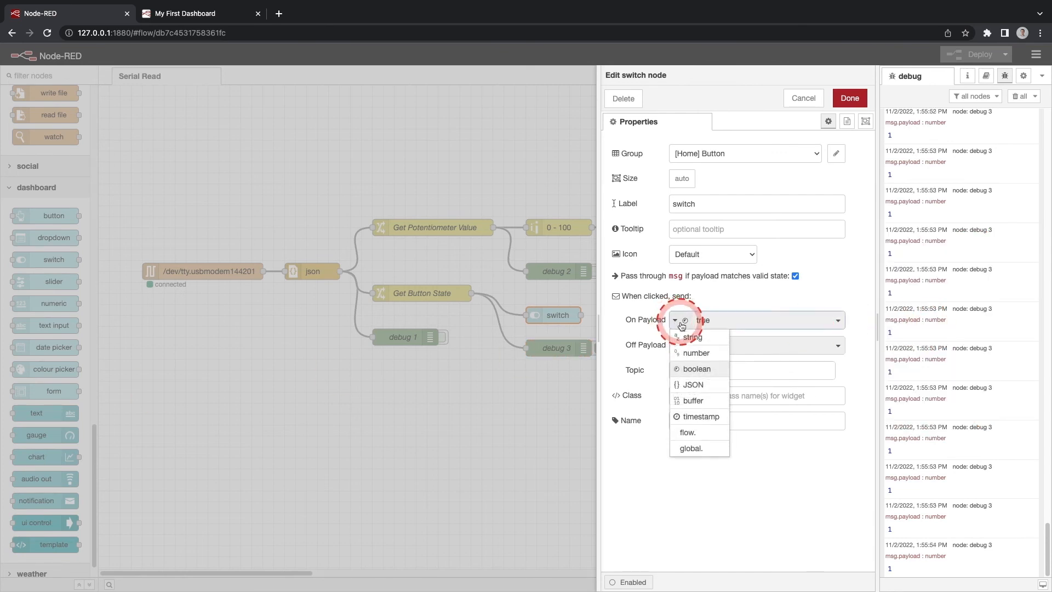
{"action": "left_click", "coordinate": [691, 336]}
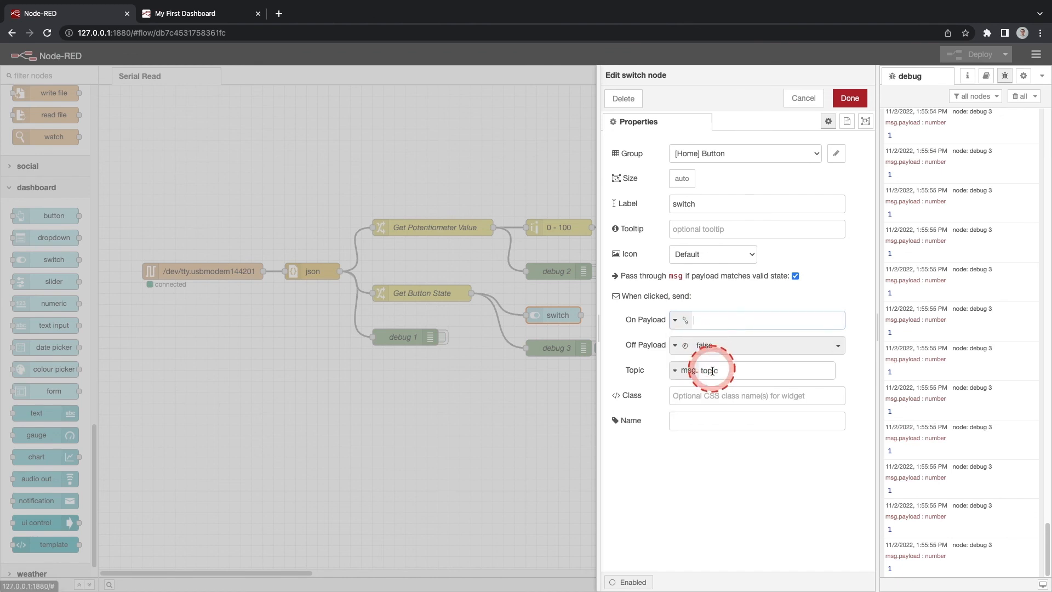
{"action": "type", "text": "0"}
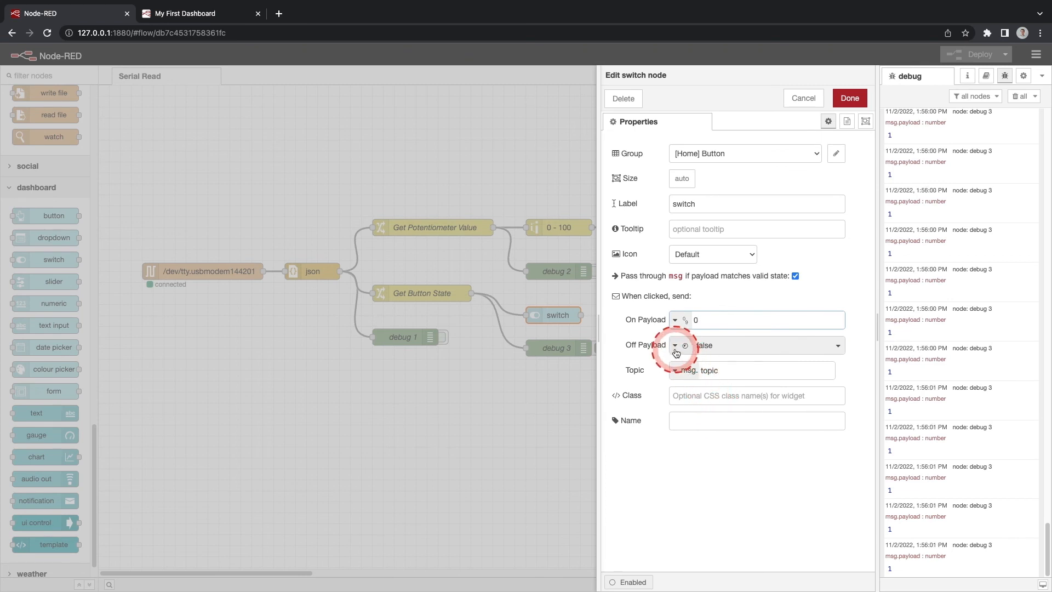
{"action": "left_click", "coordinate": [674, 345]}
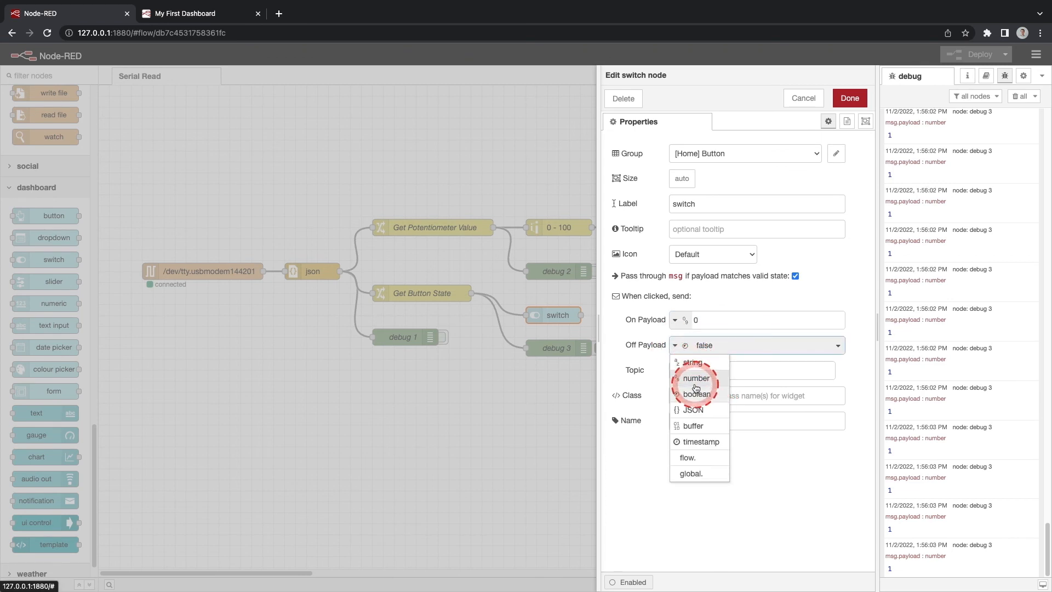
{"action": "left_click", "coordinate": [696, 378]}
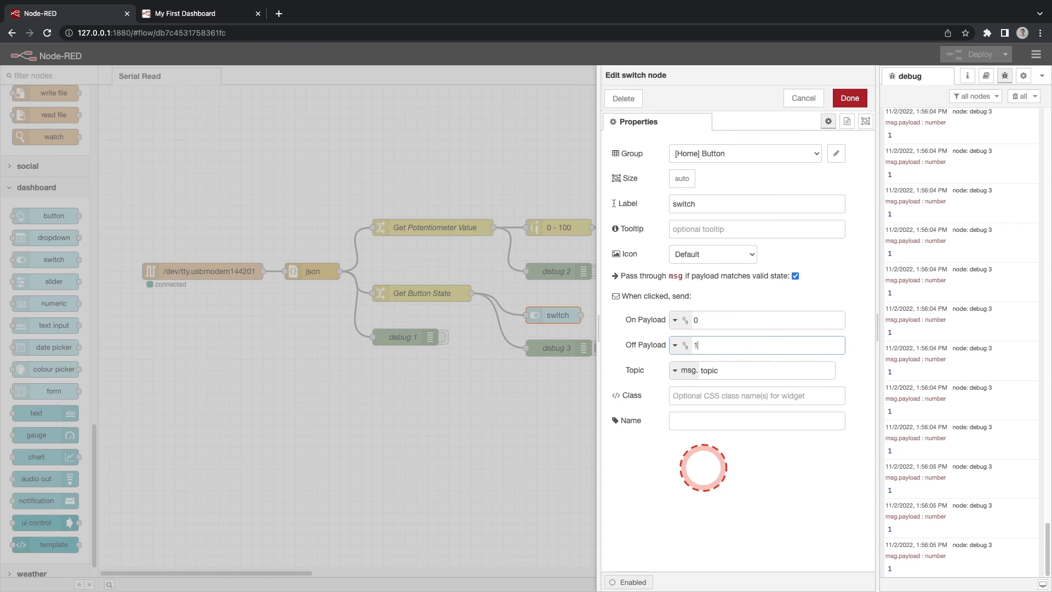
{"action": "left_click", "coordinate": [848, 98]}
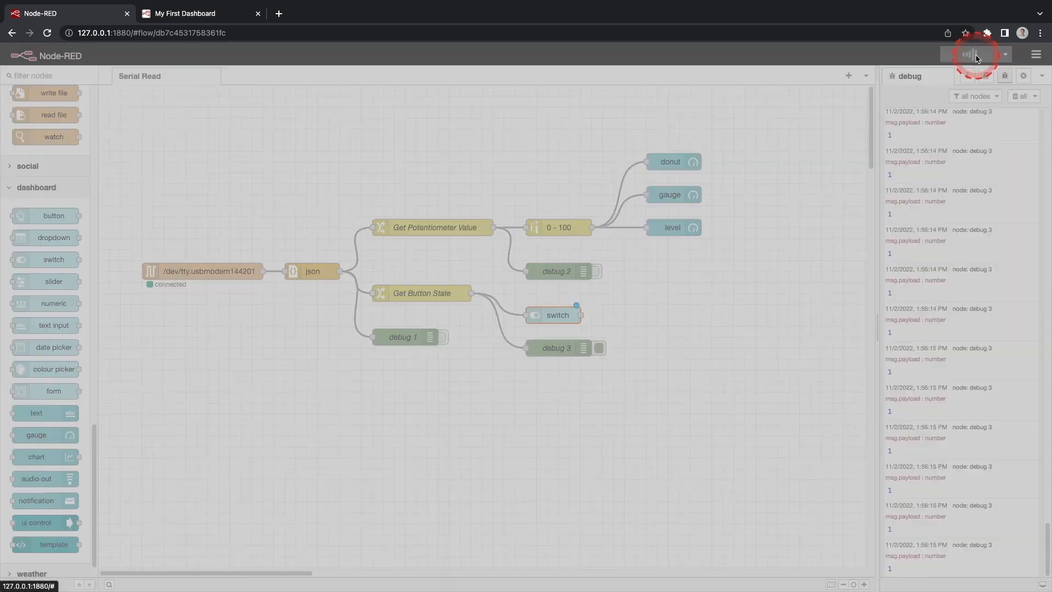
Step: Deploy the flow and watch the dashboard switch toggle with the Arduino button
{"action": "left_click", "coordinate": [195, 13]}
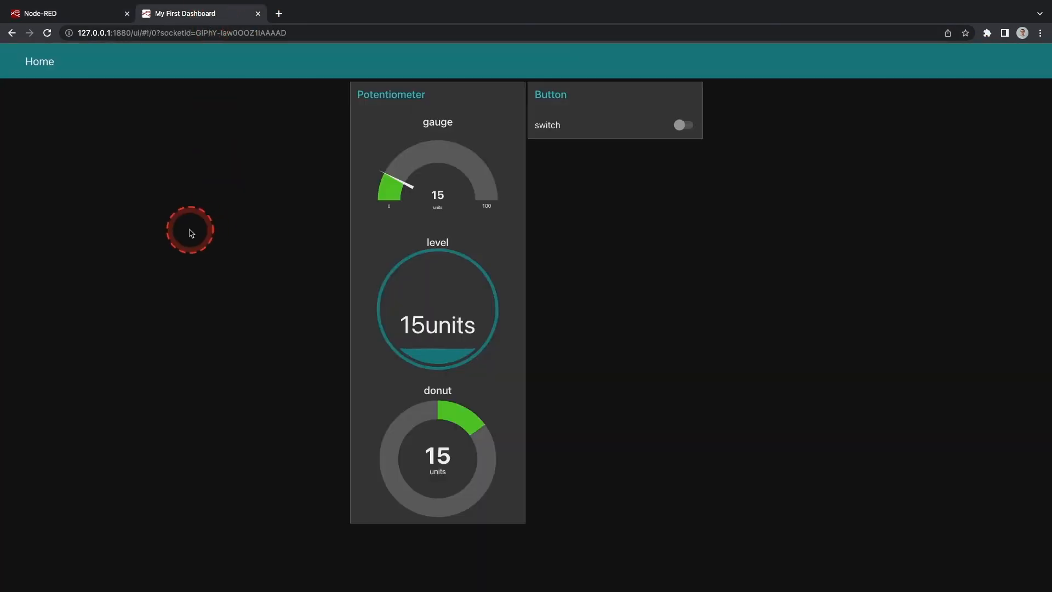
{"action": "left_click", "coordinate": [682, 125]}
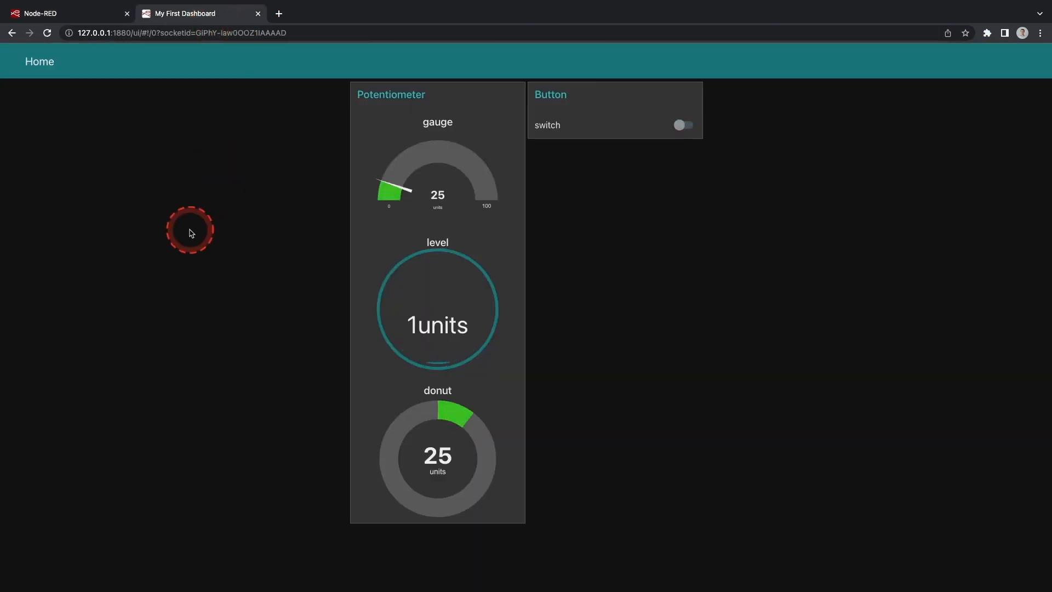
{"action": "left_click", "coordinate": [683, 125]}
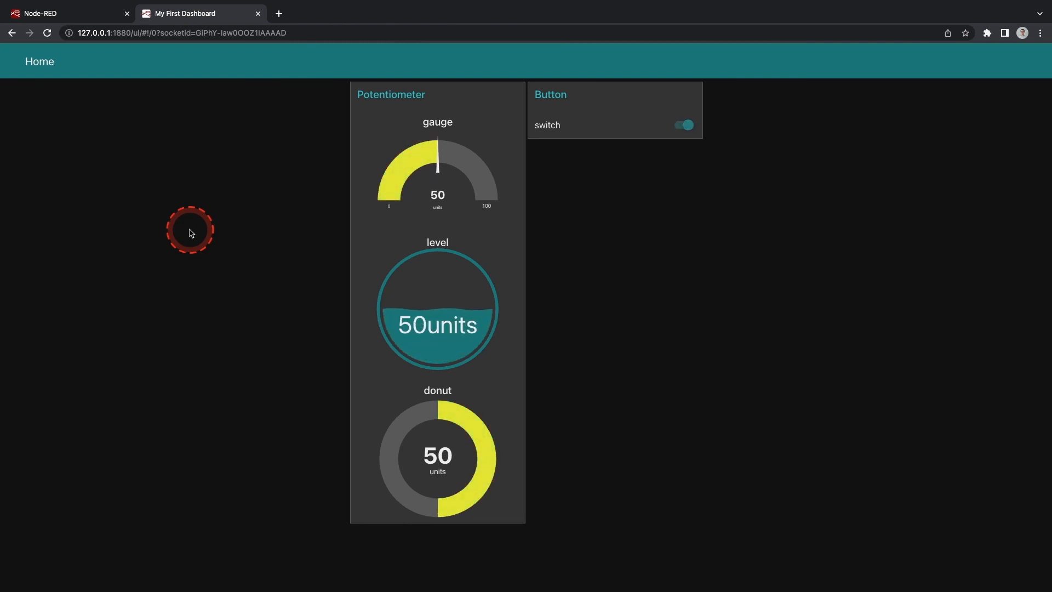
{"action": "left_click", "coordinate": [682, 125]}
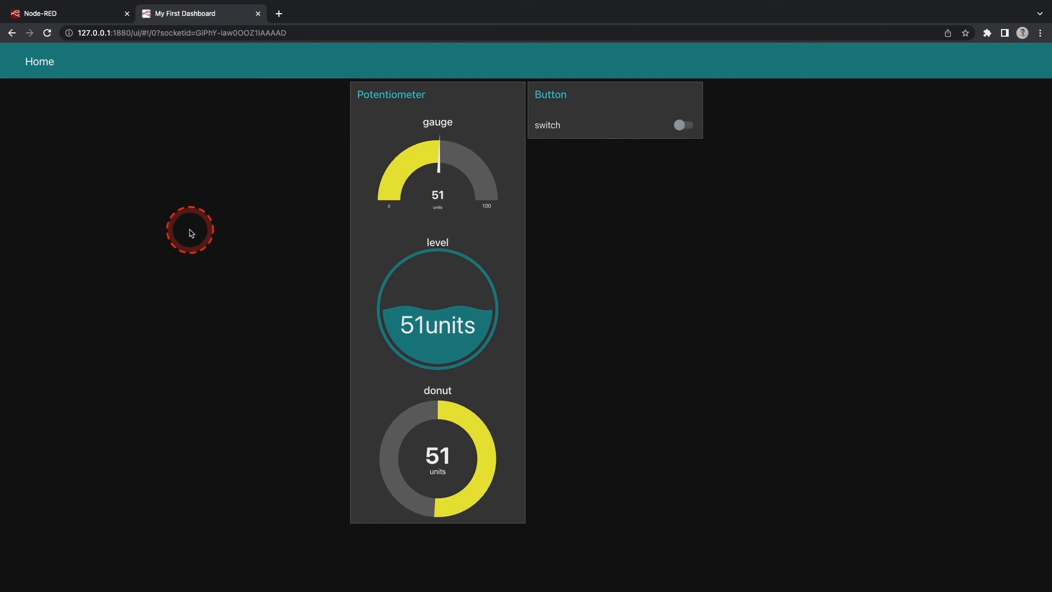
{"action": "mouse_move", "coordinate": [165, 398]}
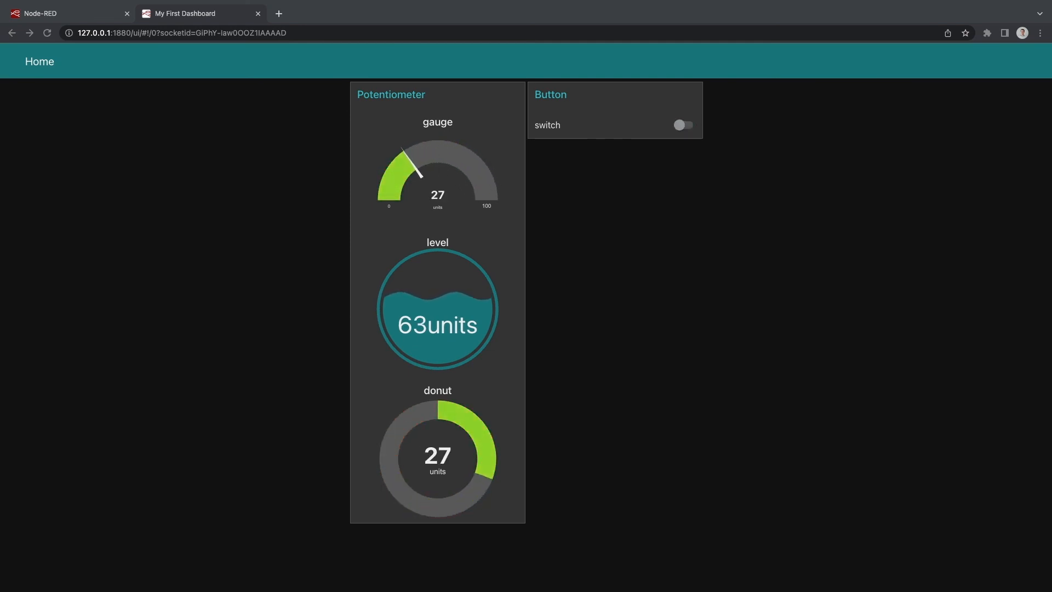
{"action": "left_click", "coordinate": [683, 125]}
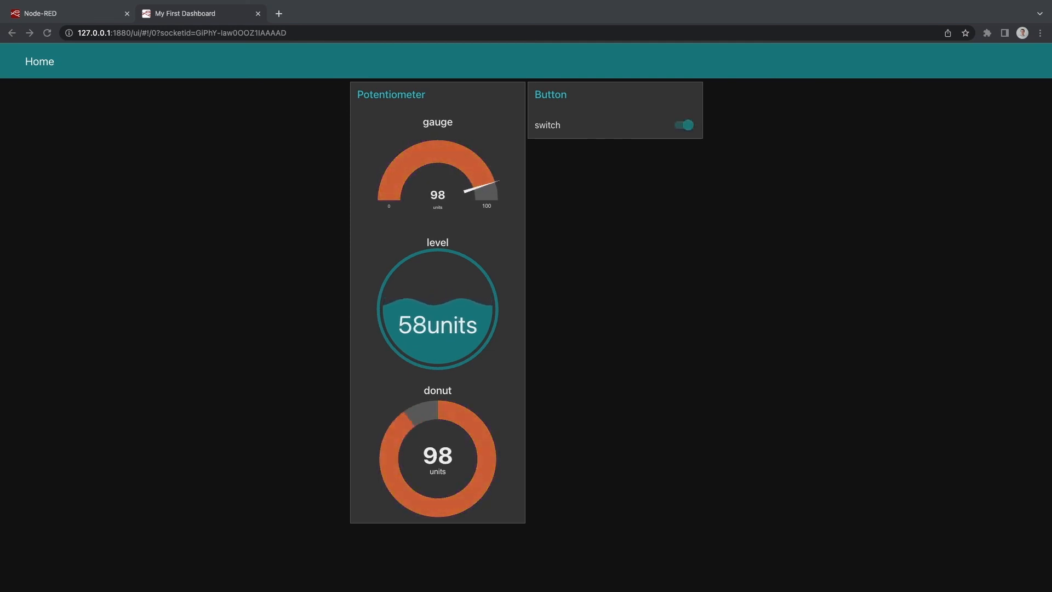